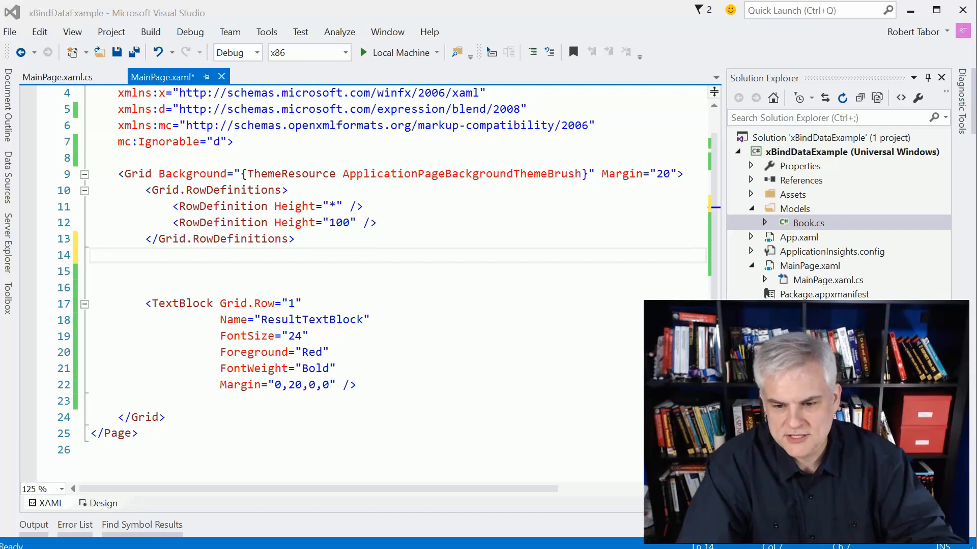
# Review the Book model file, then make room in MainPage.xaml for the new list markup.
pyautogui.click(809, 223)
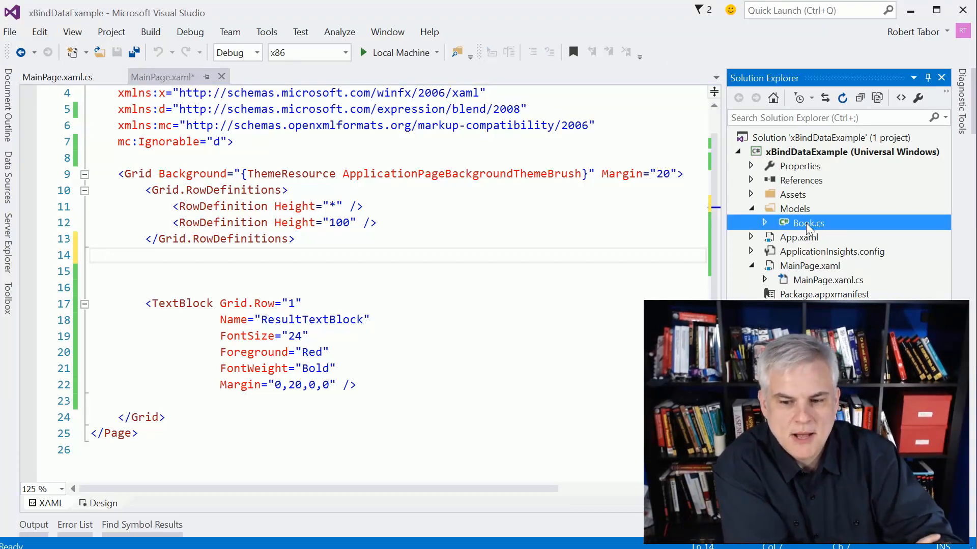
pyautogui.doubleClick(807, 223)
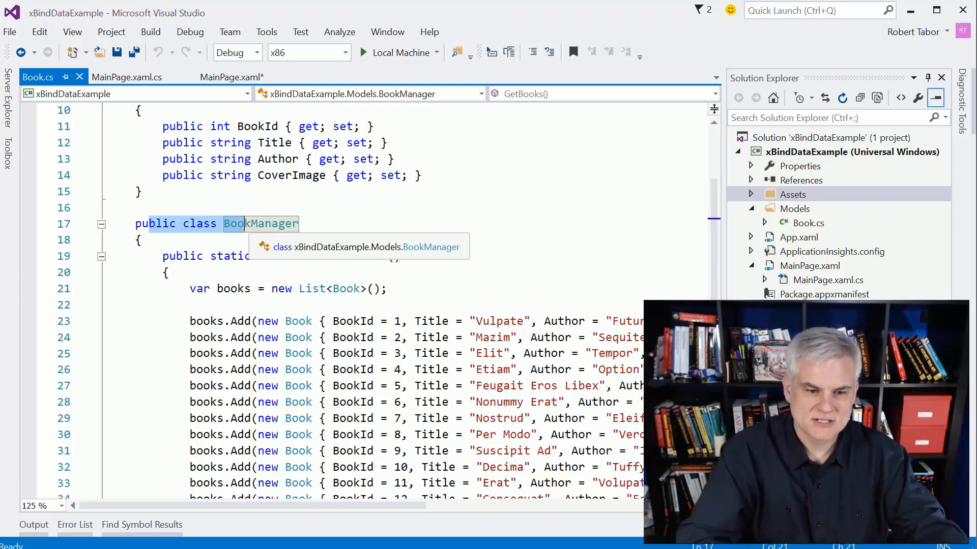
pyautogui.scroll(-3)
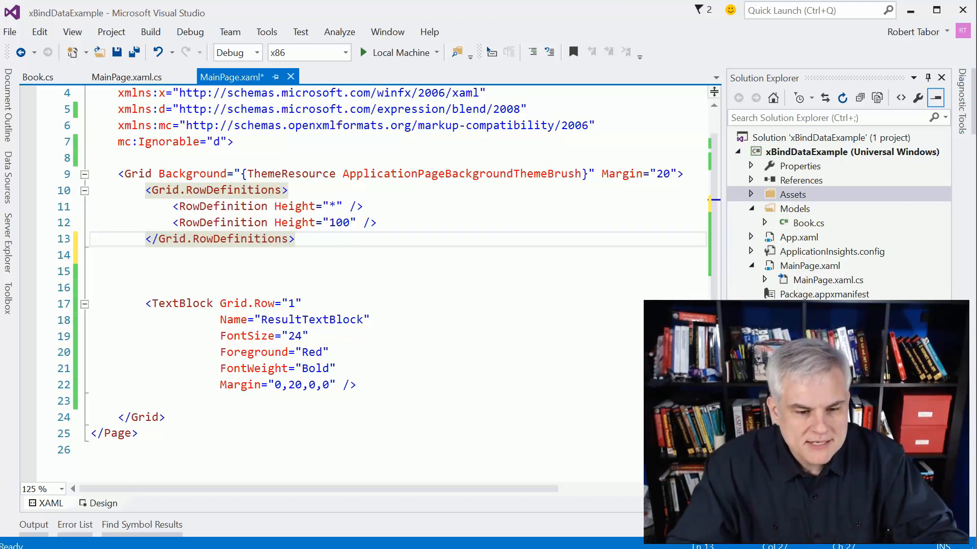
pyautogui.press('enter')
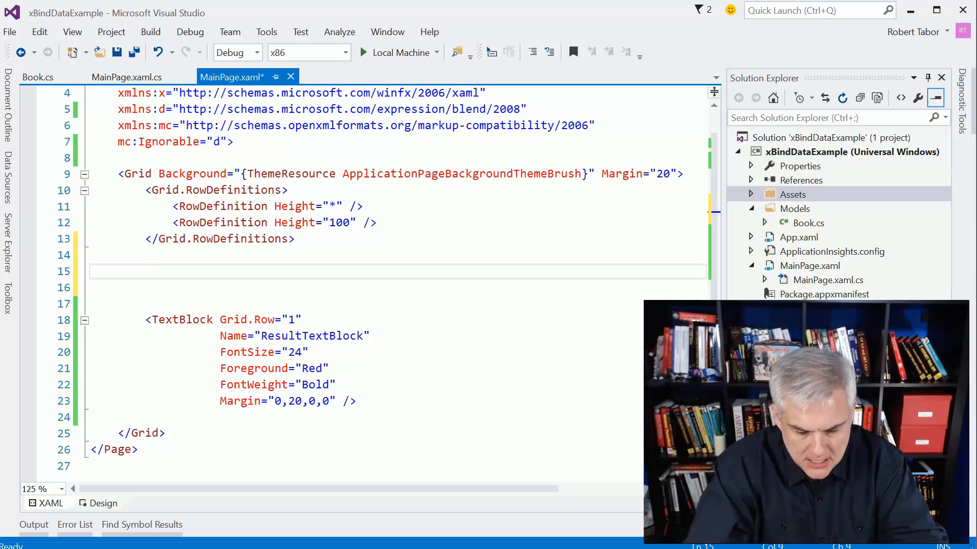
# Add a GridView with a GridView.ItemTemplate holding an empty DataTemplate above the result TextBlock.
pyautogui.write('<GridView>')
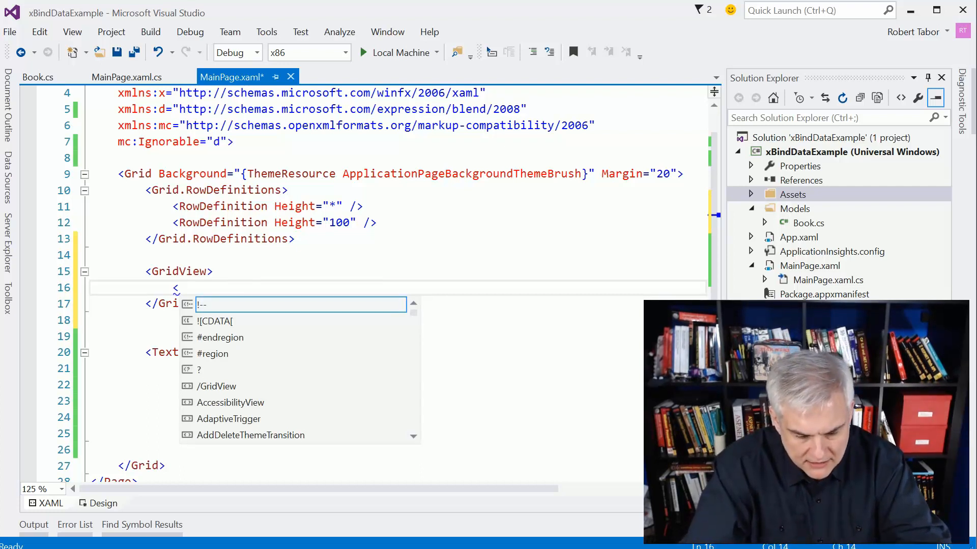
pyautogui.write('Gri')
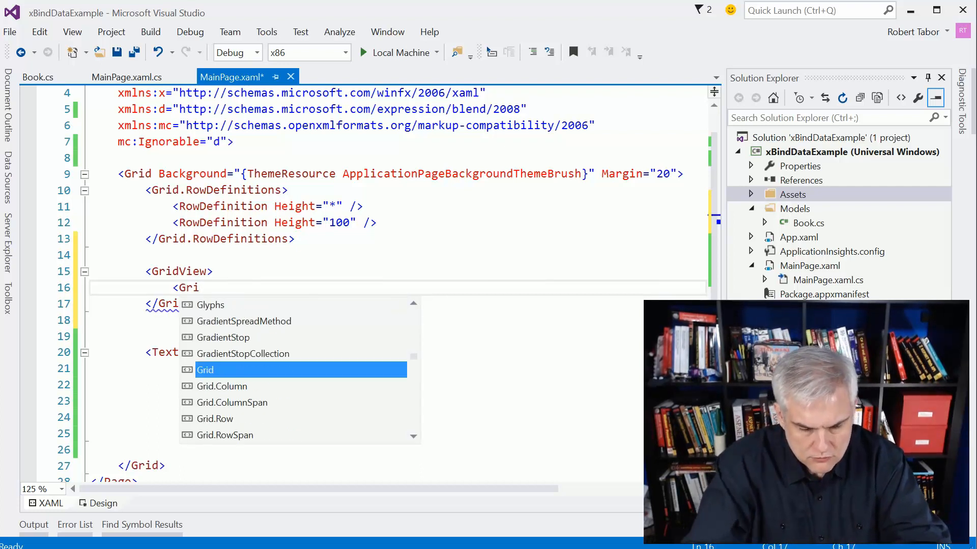
pyautogui.write('dView.Item')
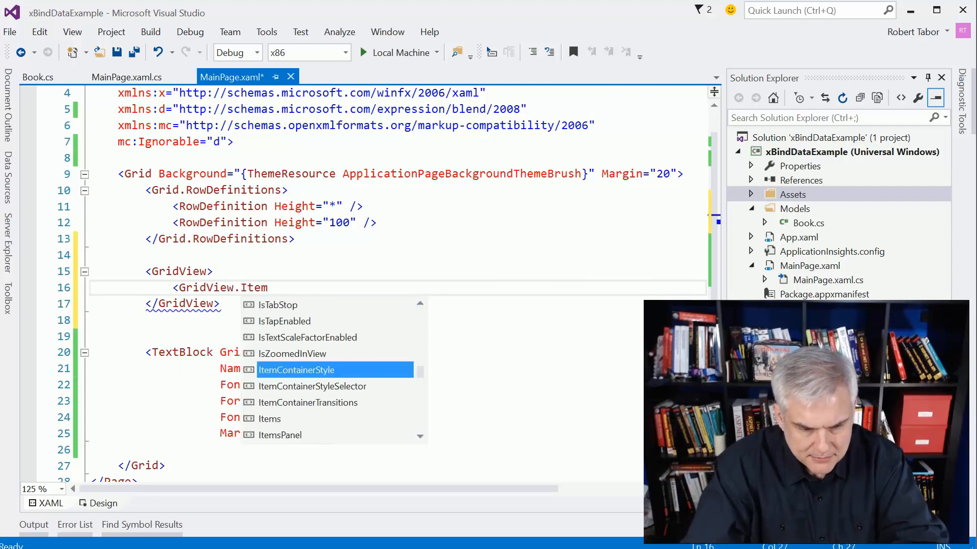
pyautogui.write('Tem')
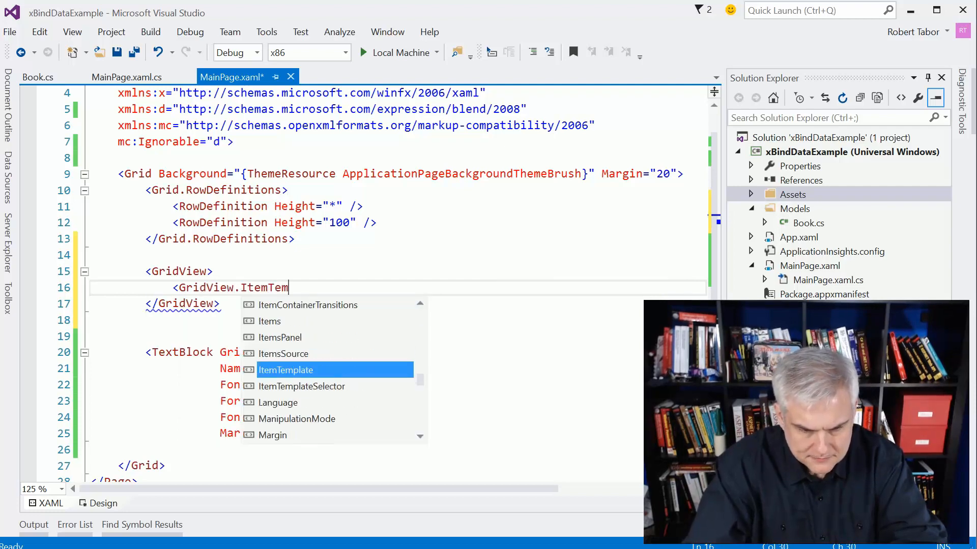
pyautogui.press('Tab')
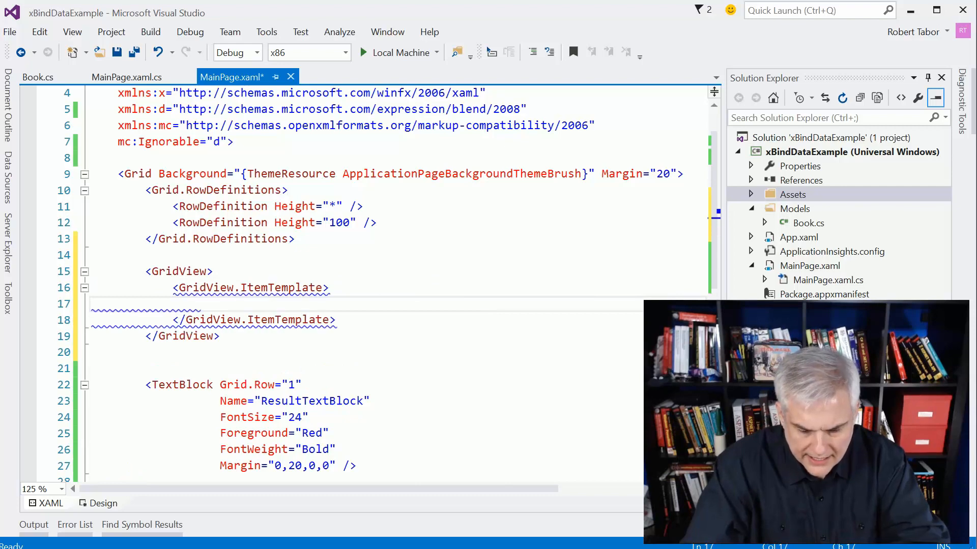
pyautogui.write('<')
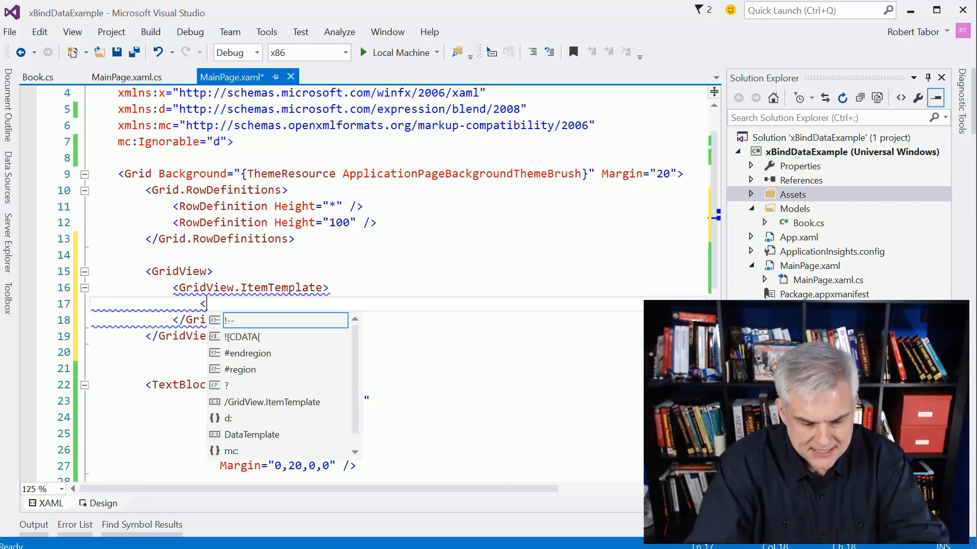
pyautogui.write('DataTemplate>')
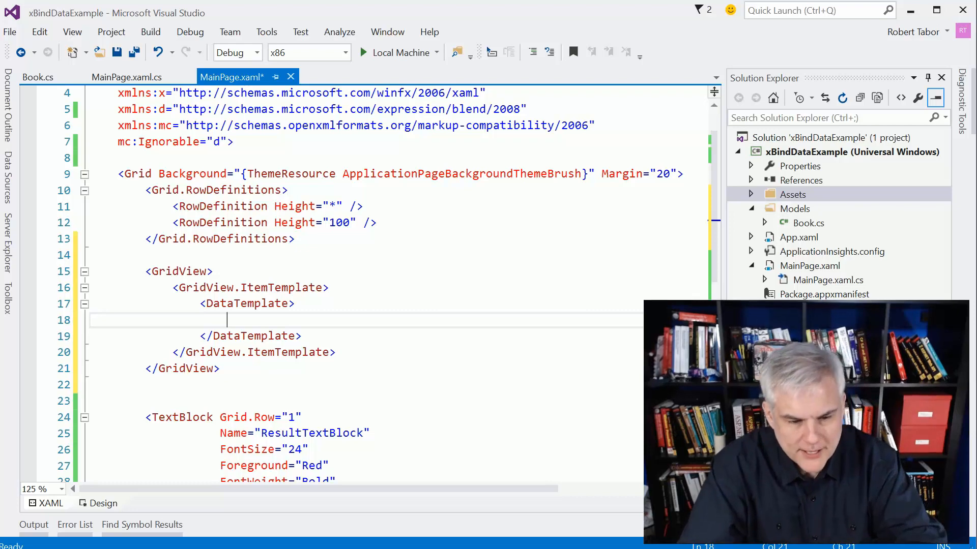
# Fill the DataTemplate with an Image of Width 150 and two TextBlocks with FontSize 16 and 10.
pyautogui.write('Image')
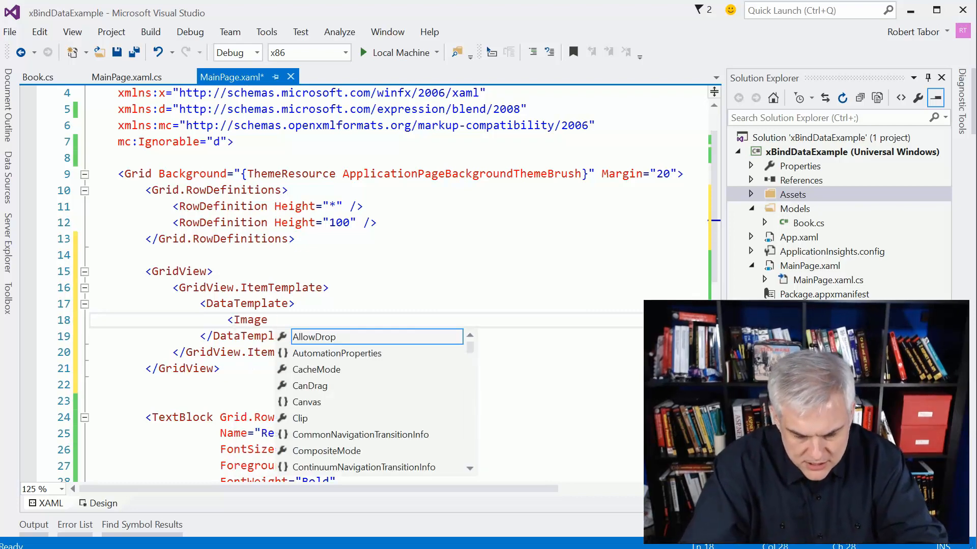
pyautogui.write('Text')
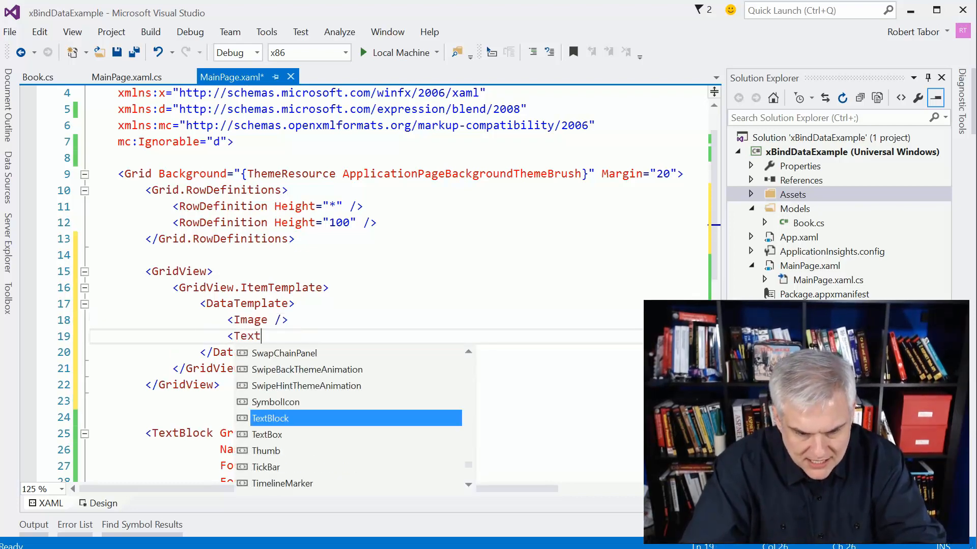
pyautogui.press('Tab')
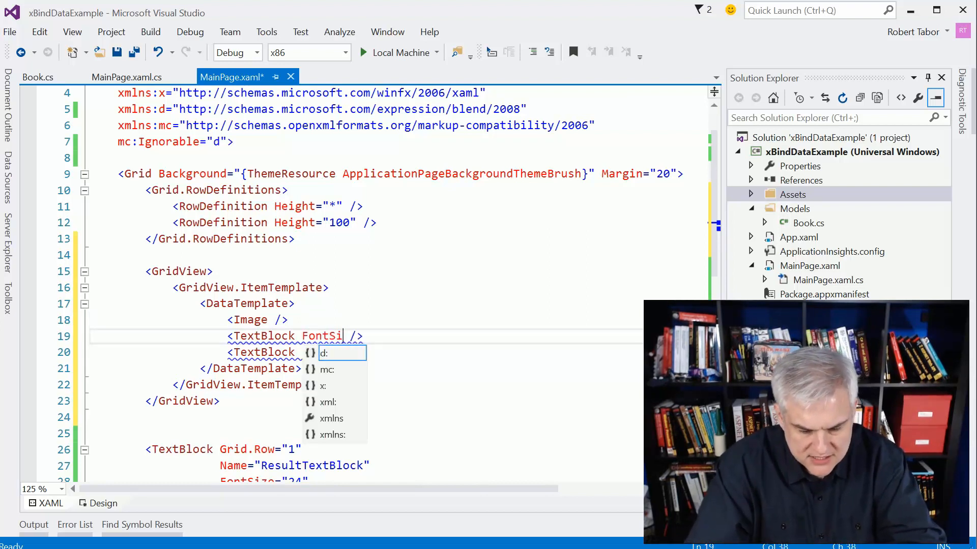
pyautogui.write('ze')
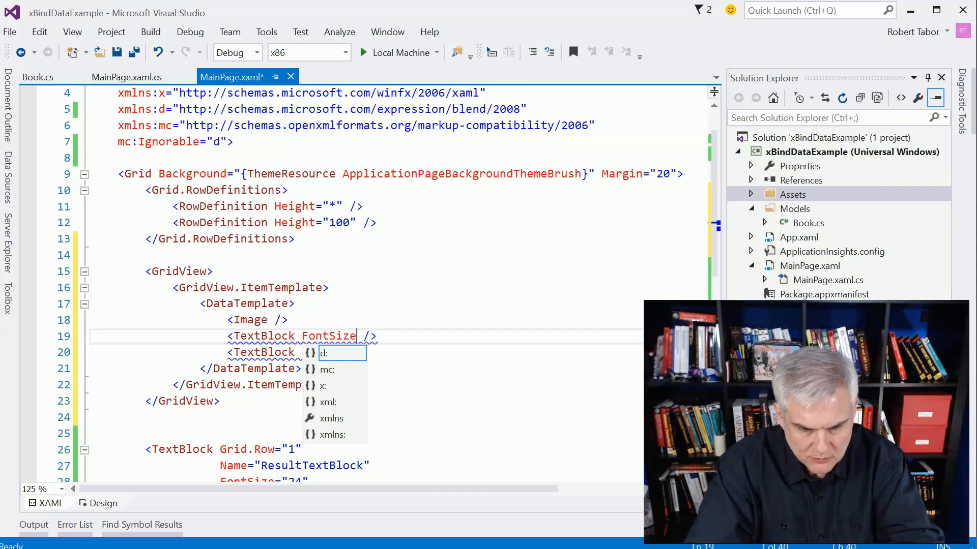
pyautogui.write('="16"')
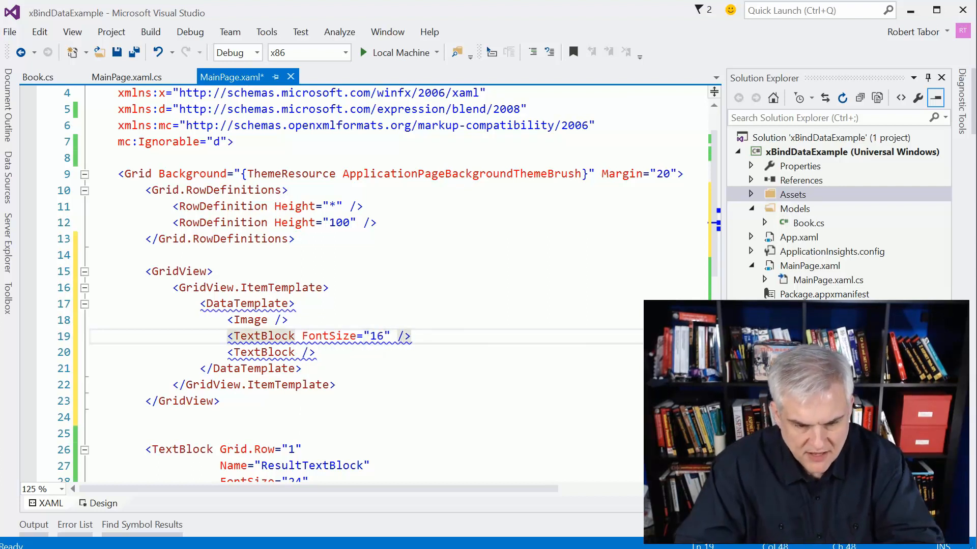
pyautogui.write('Font')
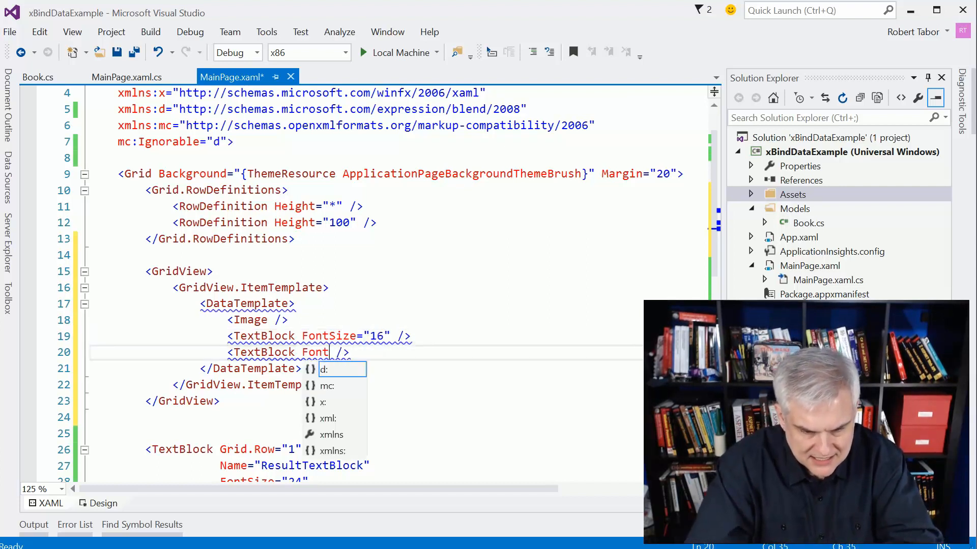
pyautogui.write('Size')
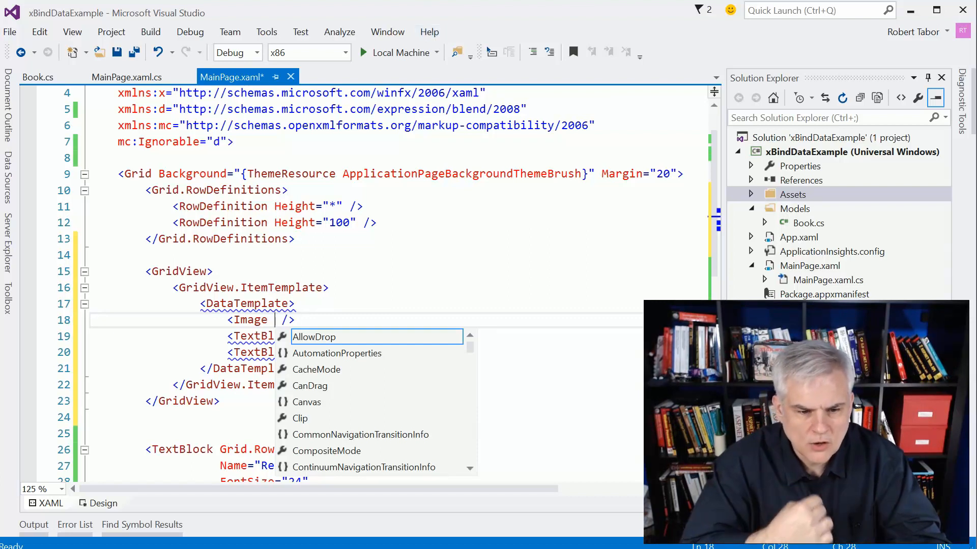
pyautogui.write('Width="150')
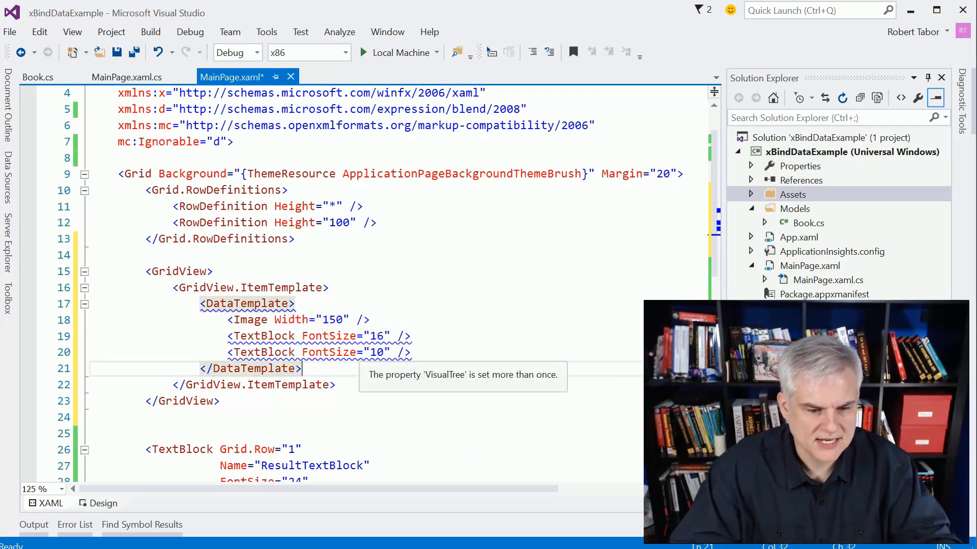
pyautogui.scroll(-3)
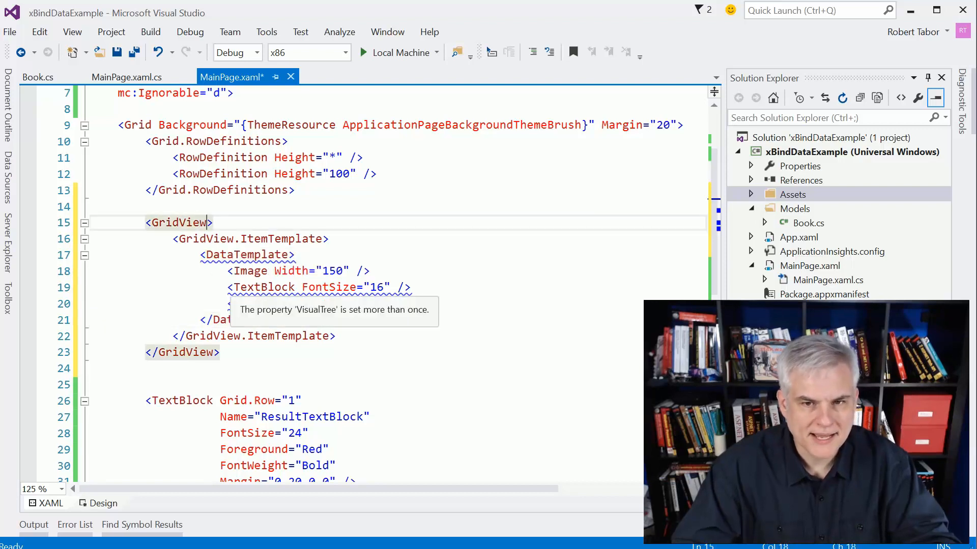
# Finish the FontSize 10 TextBlock and bind the GridView's ItemsSource to Books with x:Bind.
pyautogui.write('<TextBlock FontSize="10" />')
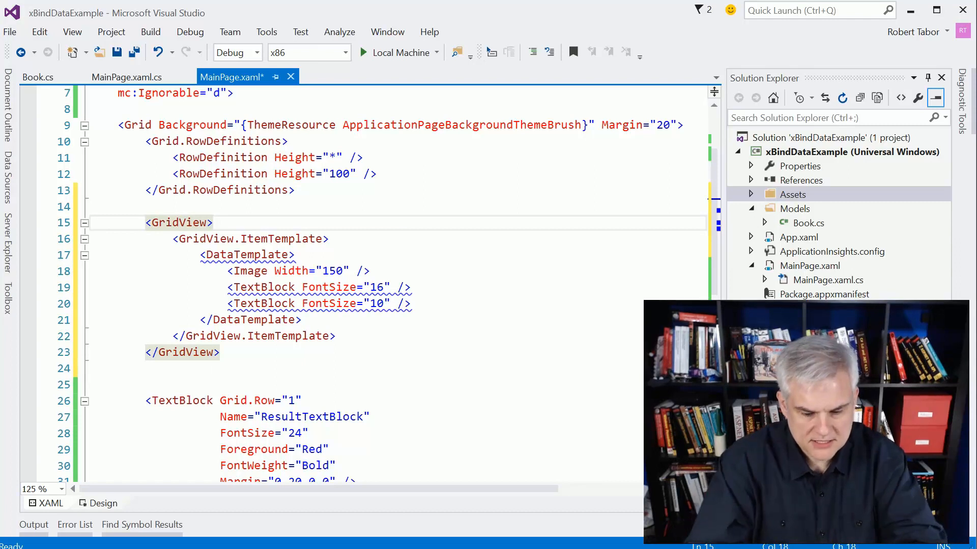
pyautogui.write('Item')
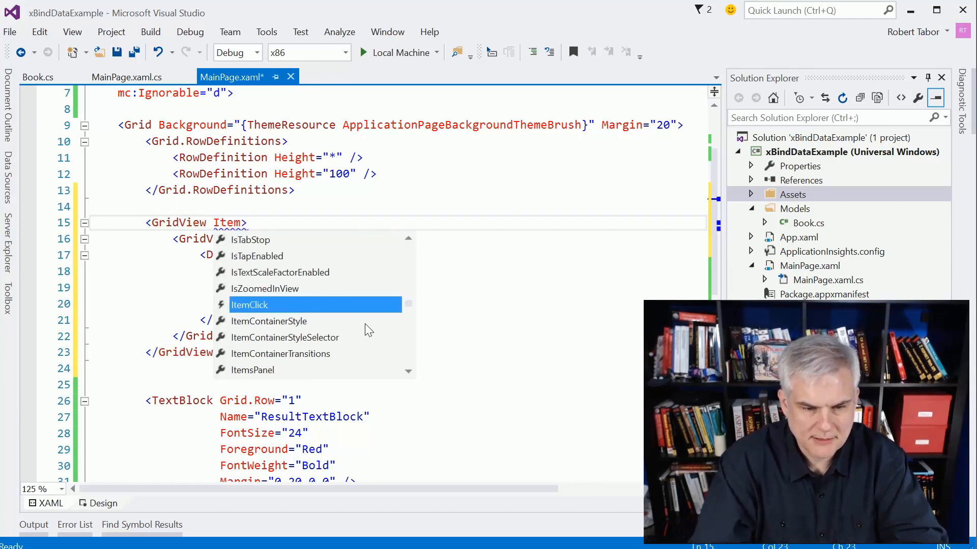
pyautogui.write('Source="')
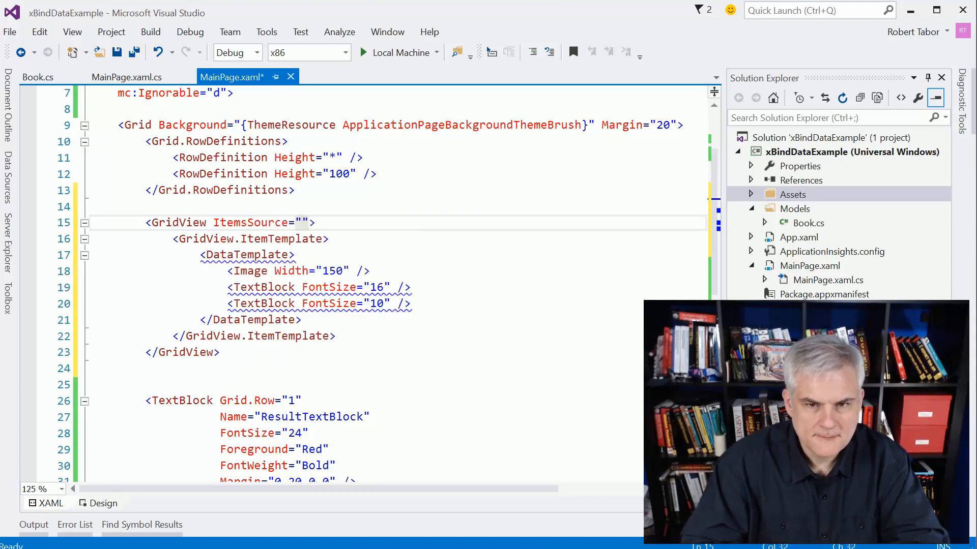
pyautogui.write('{x:Bind')
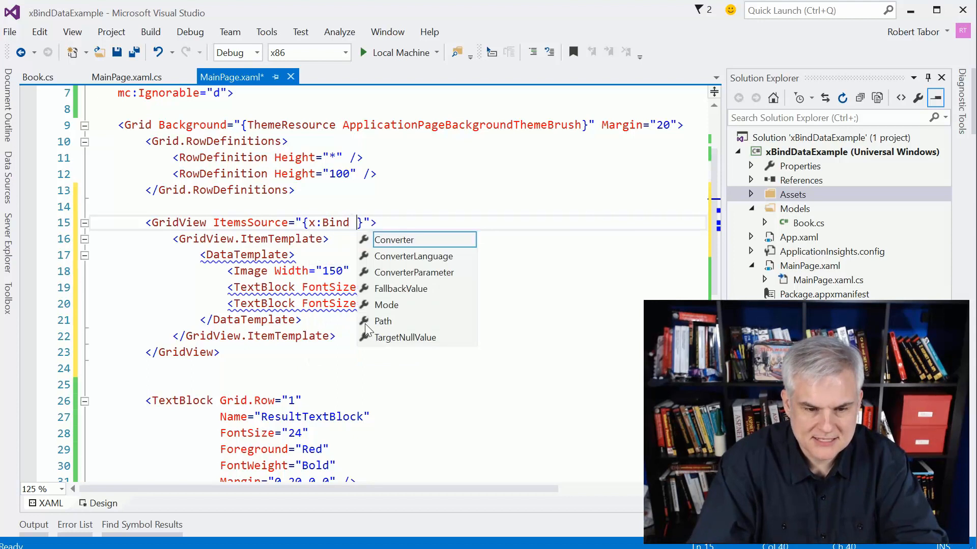
pyautogui.write('Books')
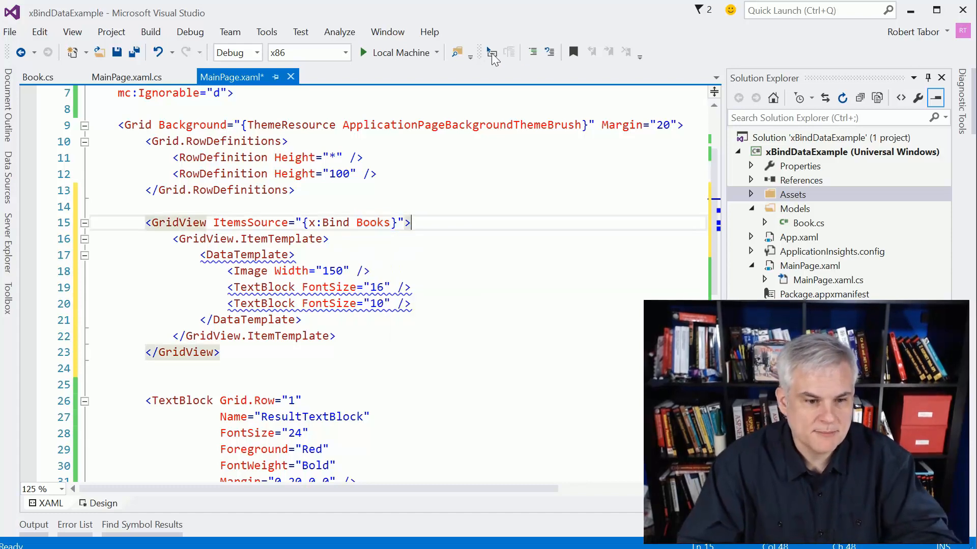
# Switch over to the MainPage.xaml.cs code-behind and back to the markup.
pyautogui.click(126, 77)
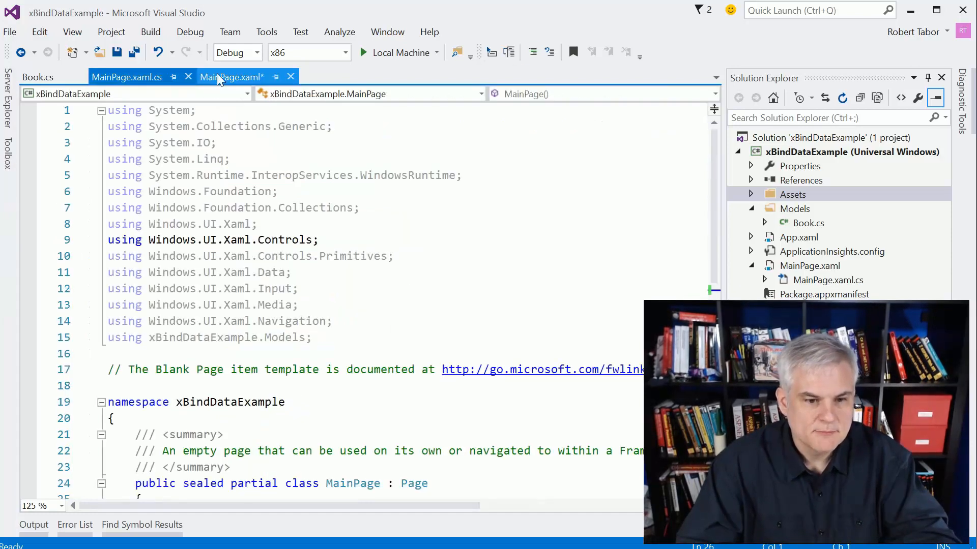
pyautogui.click(232, 77)
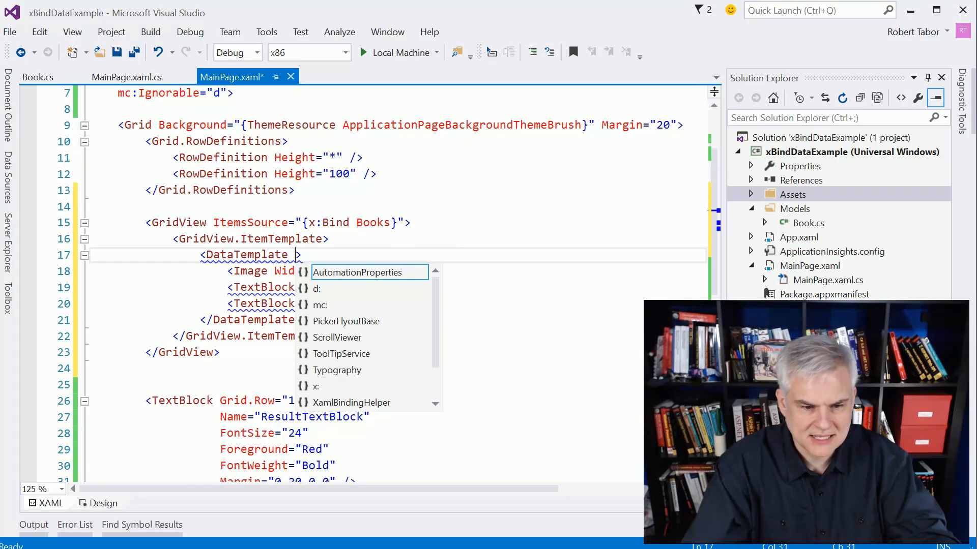
# Declare x:DataType="Book" on the DataTemplate.
pyautogui.write('x:')
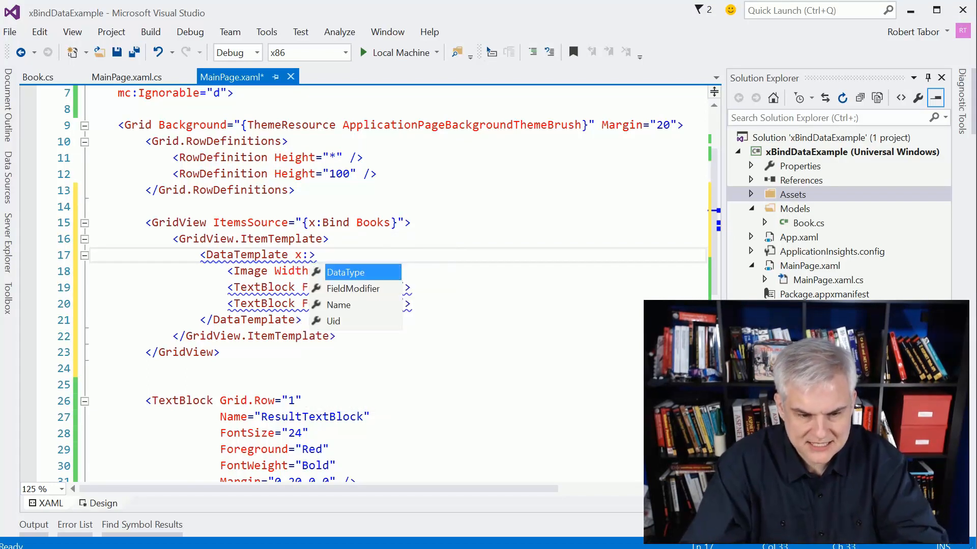
pyautogui.press('Tab')
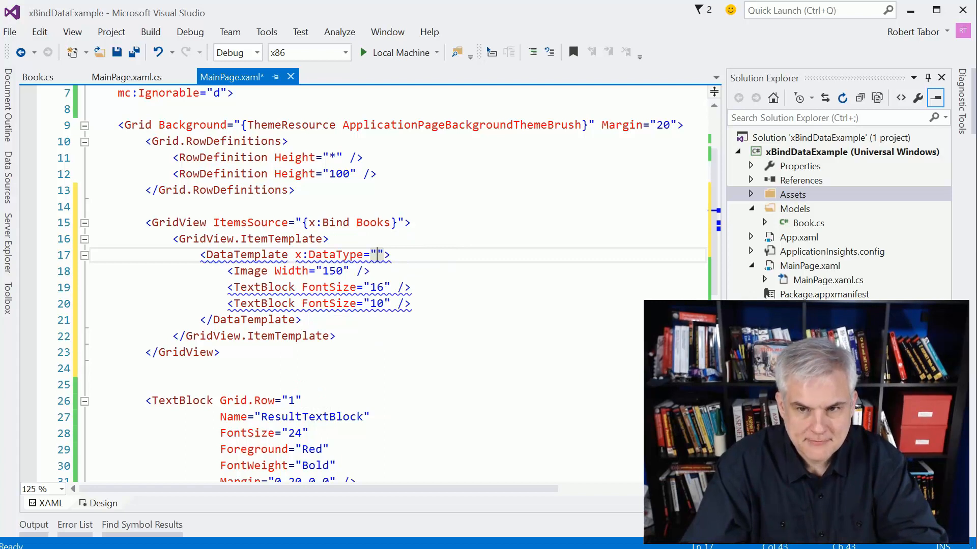
pyautogui.write('Book')
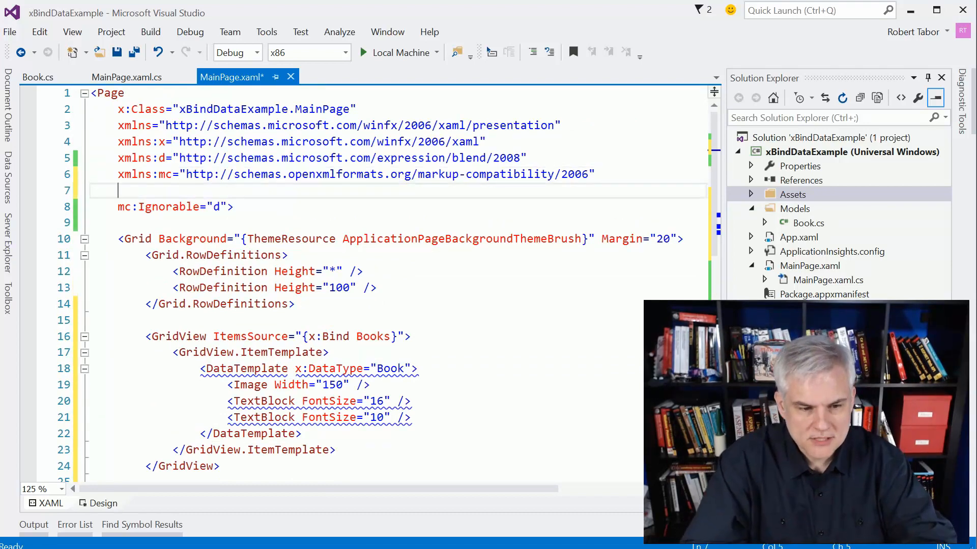
# Add xmlns:data="using:xBindDataExample.Models" to the Page element.
pyautogui.write('xmlns:data="')
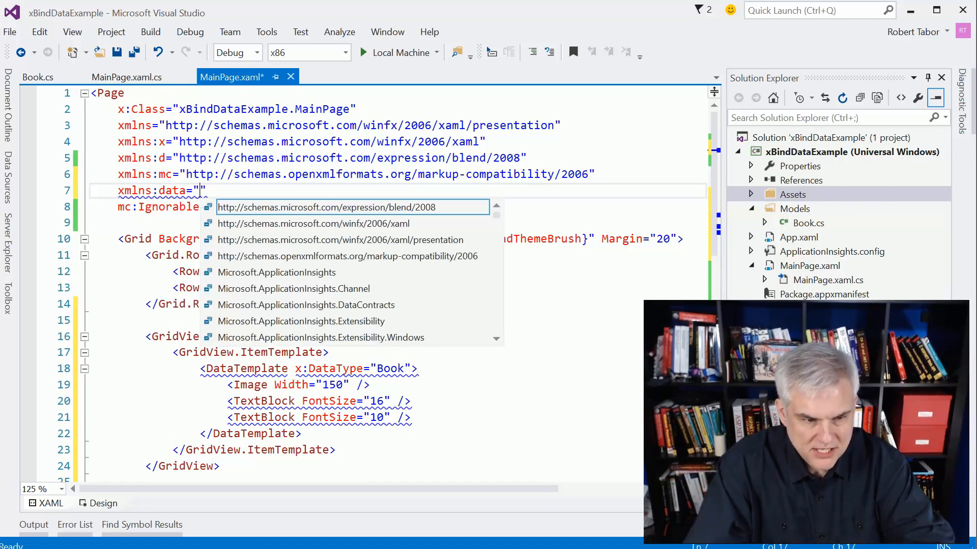
pyautogui.write('xB')
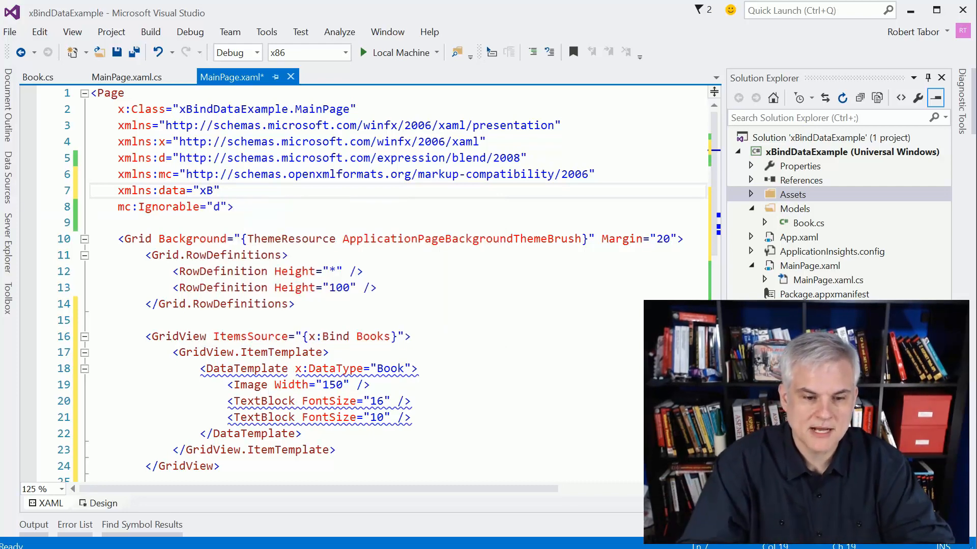
pyautogui.write('using:xBindDataExample.Models')
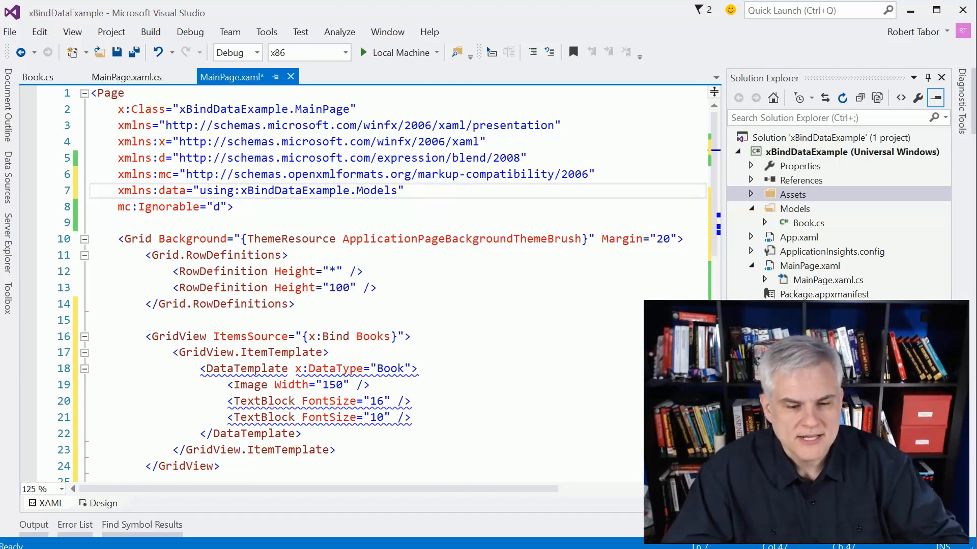
pyautogui.scroll(-3)
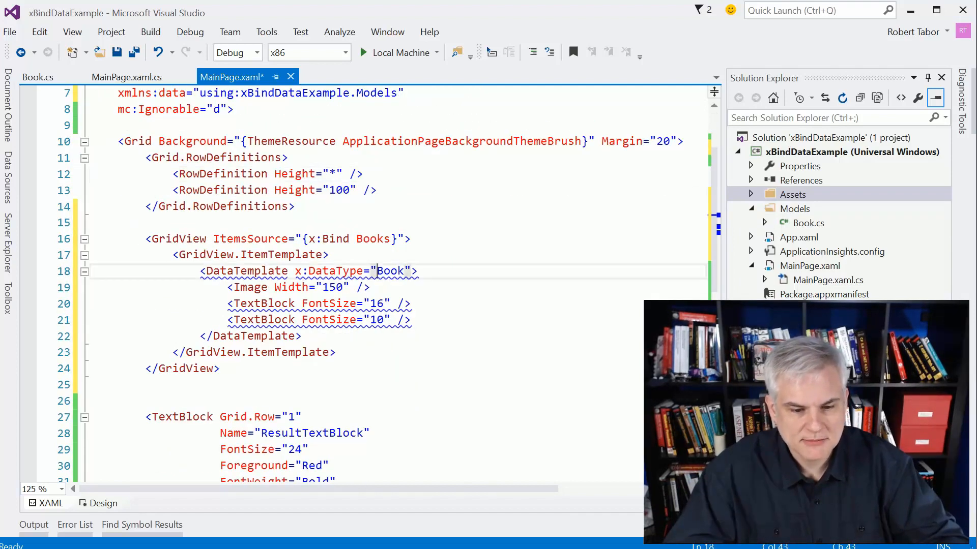
# Change the template's DataType to data:Book and bind the Image Source to CoverImage with x:Bind.
pyautogui.write('data:')
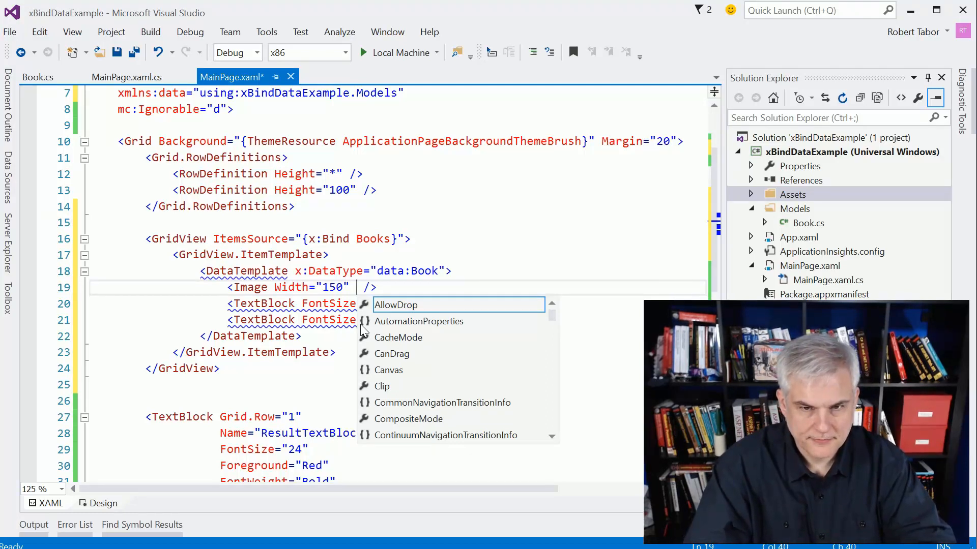
pyautogui.write('Source="{')
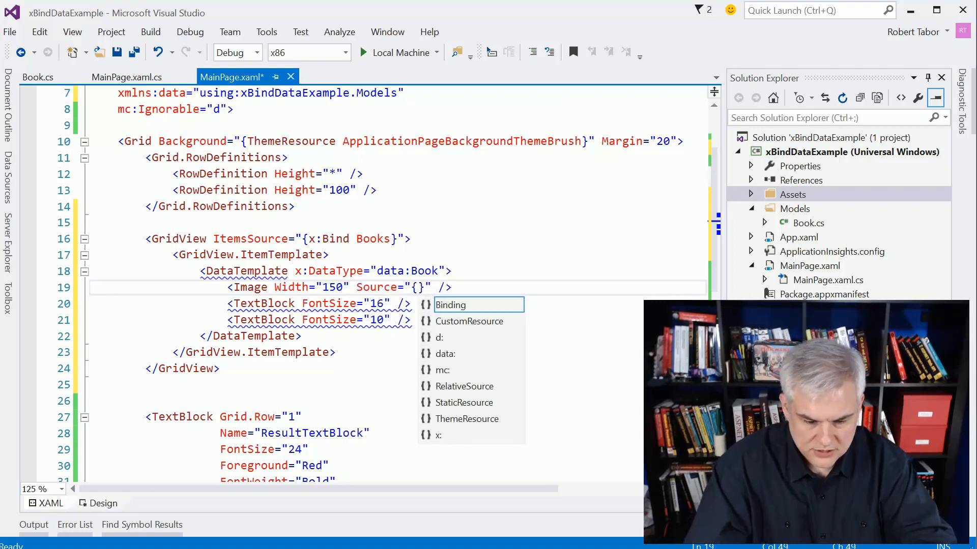
pyautogui.write('x:Bind')
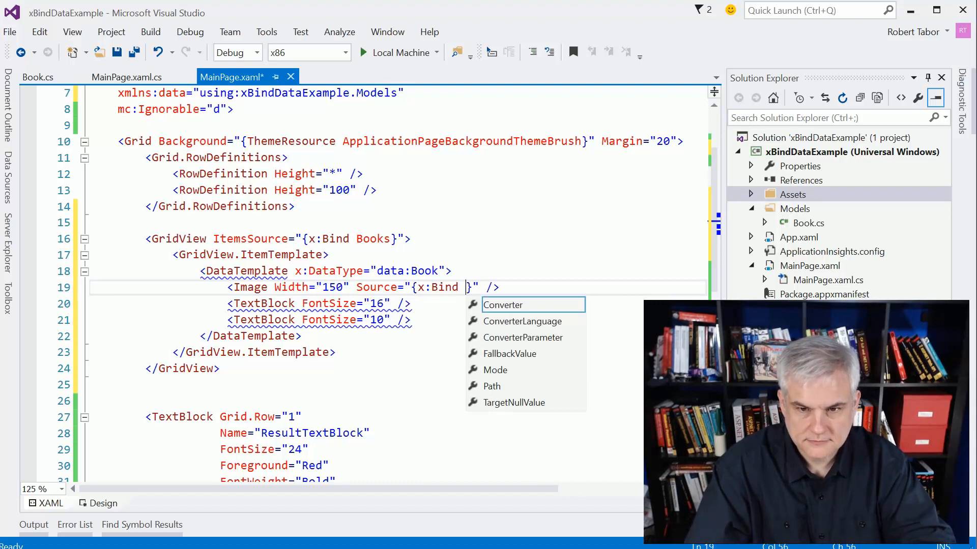
pyautogui.write('CoverImage')
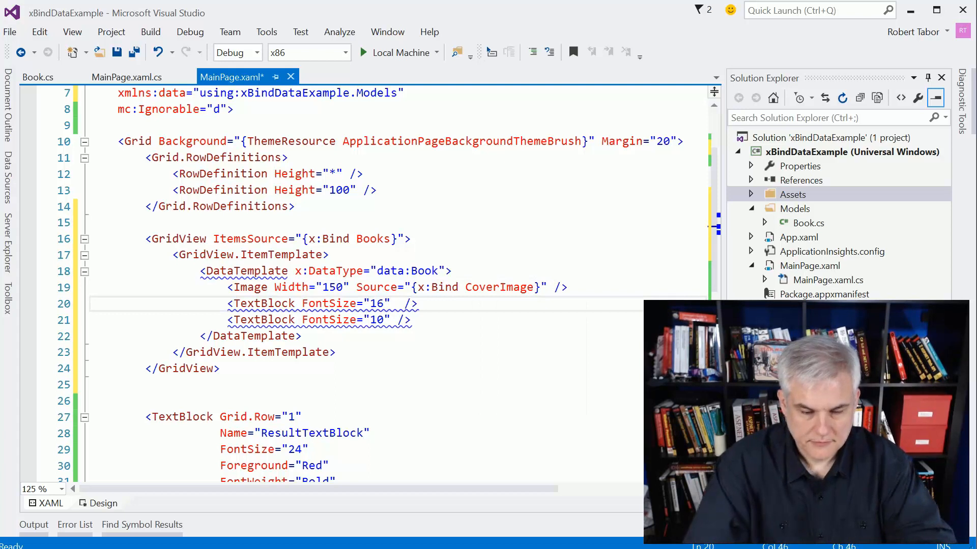
# Bind the two TextBlocks' Text to Title and Author with x:Bind.
pyautogui.write('Text=""')
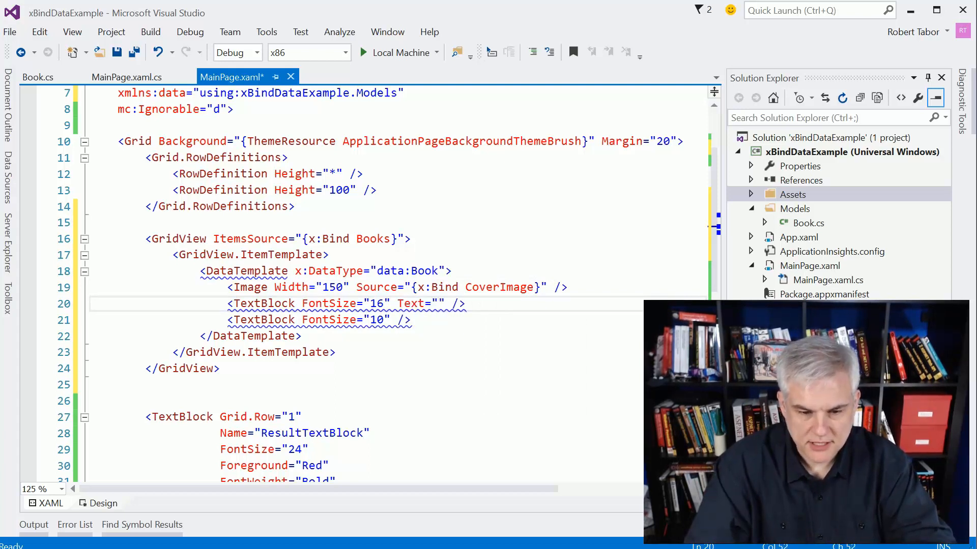
pyautogui.write('{x:')
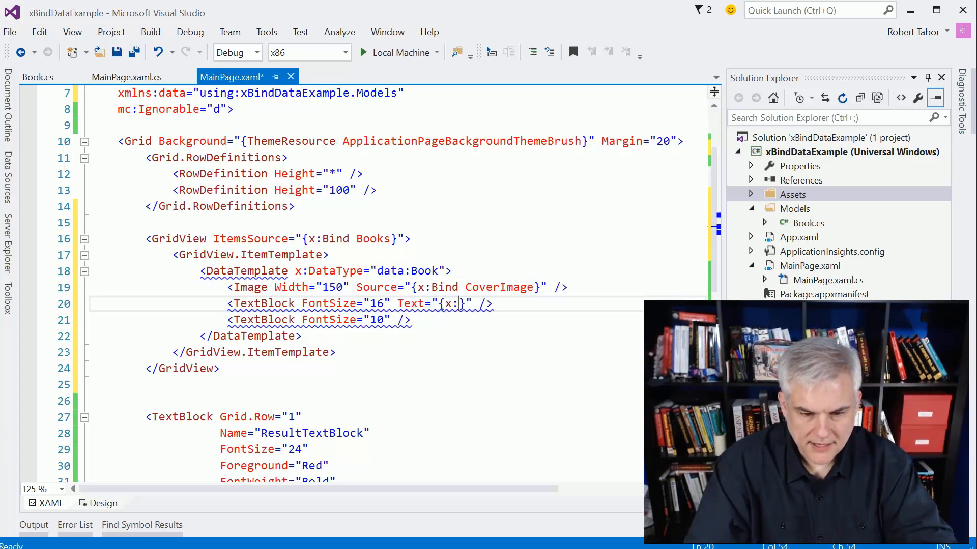
pyautogui.write('Bind')
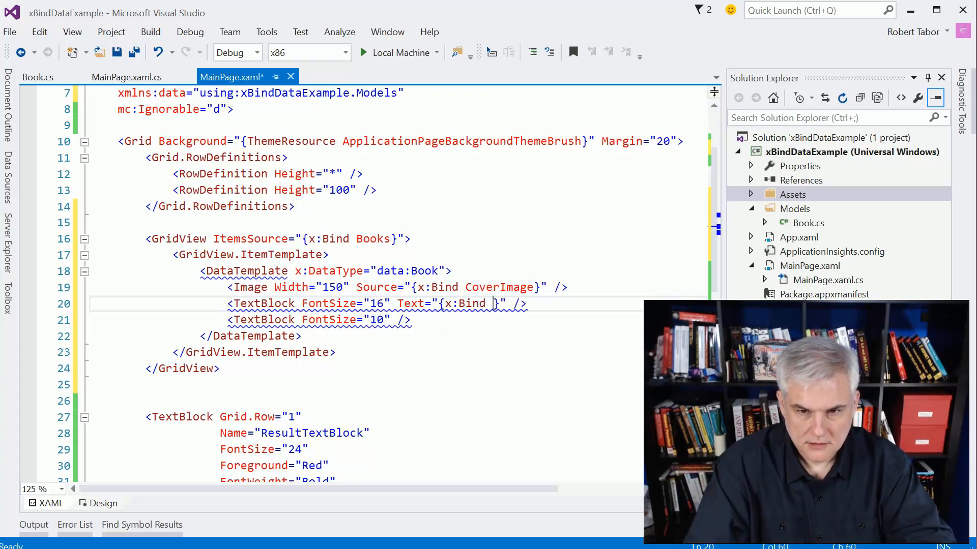
pyautogui.write('Title')
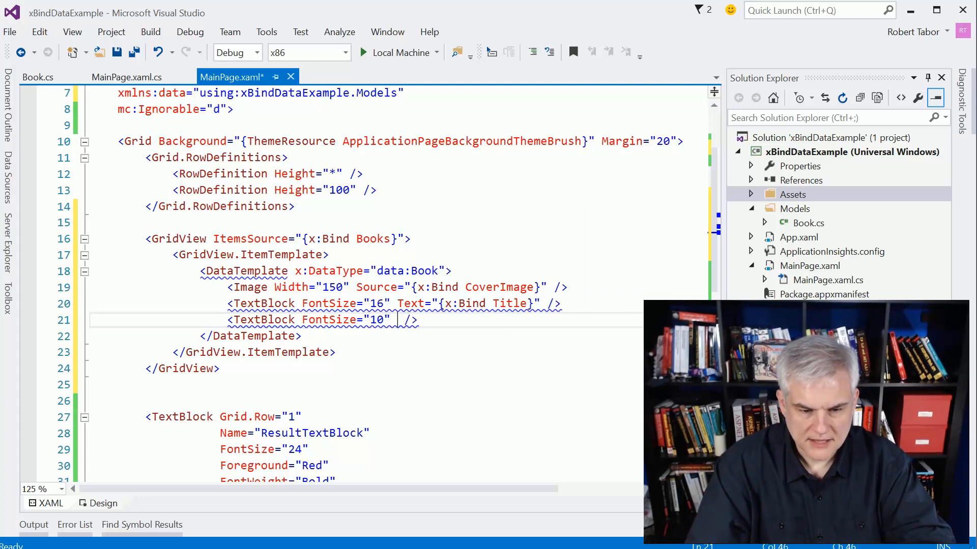
pyautogui.write('Text=""')
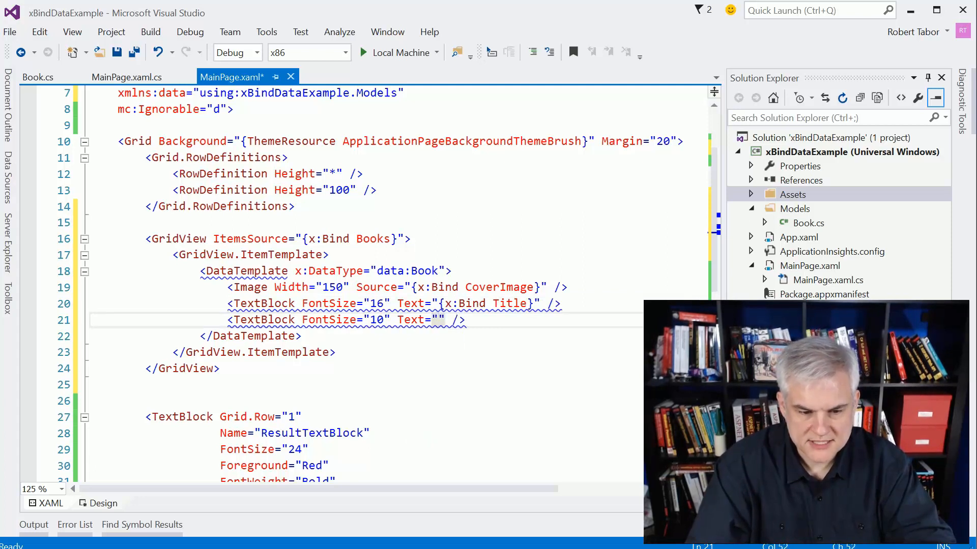
pyautogui.write('{x:')
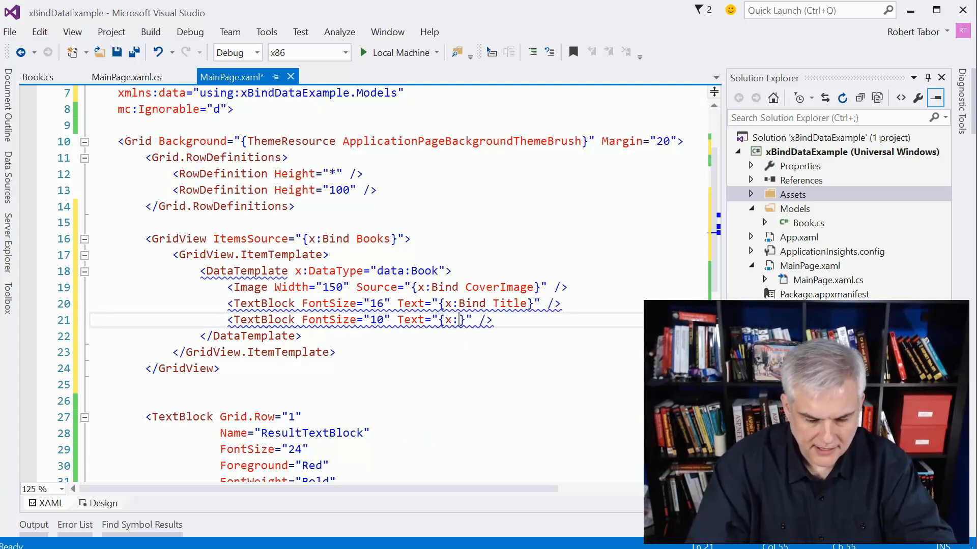
pyautogui.write('Author')
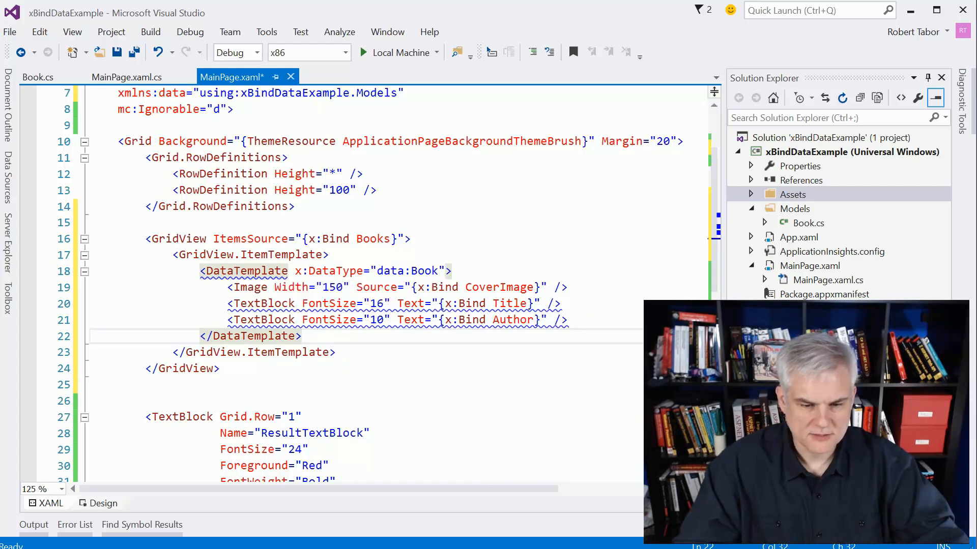
# Wrap the image and text elements in a StackPanel.
pyautogui.write('<StackPanel>')
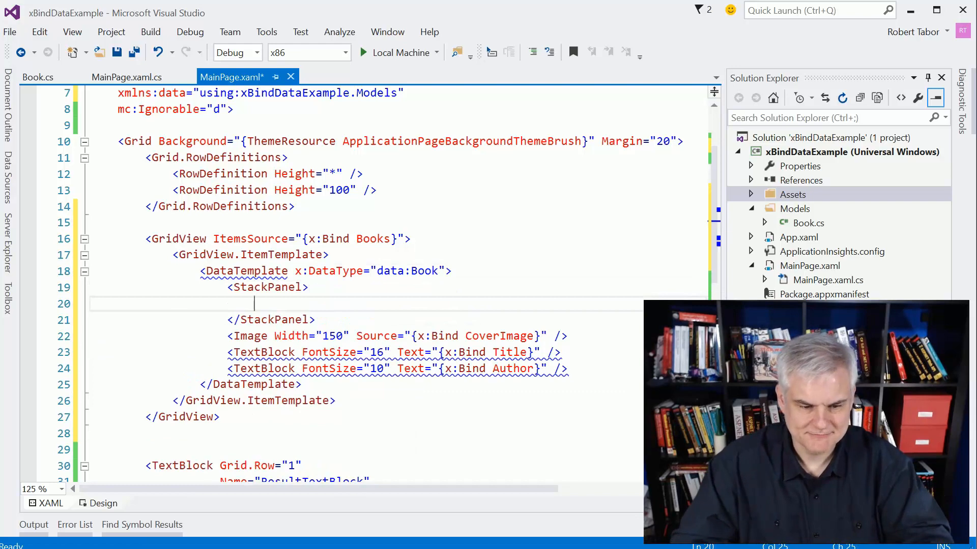
pyautogui.moveTo(231, 335); pyautogui.dragTo(566, 368)
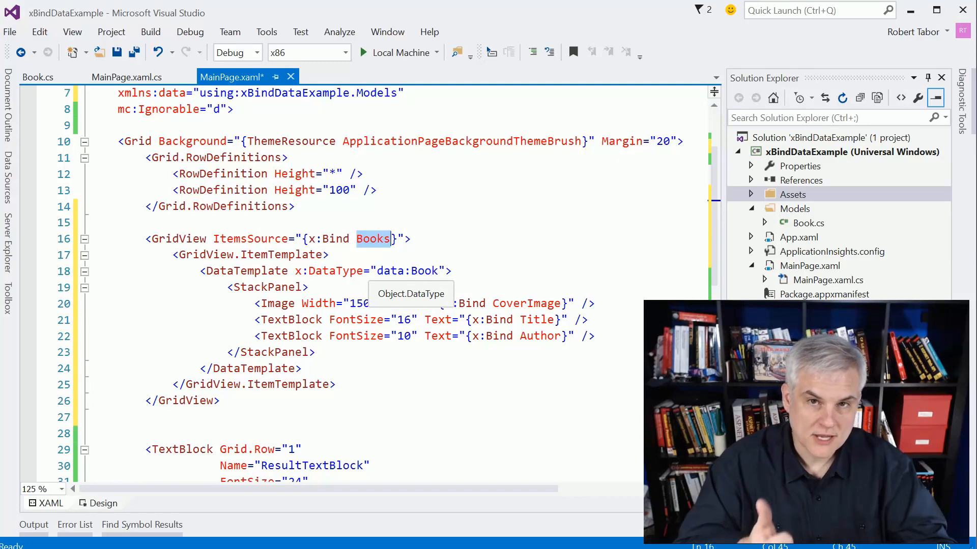
# In MainPage.xaml.cs declare a private List<Book> Books field with the Models using.
pyautogui.click(127, 76)
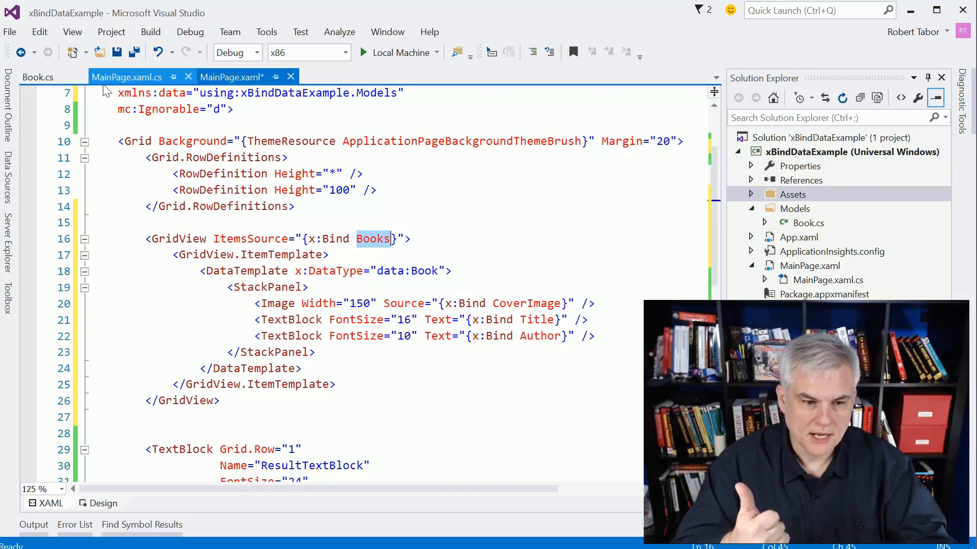
pyautogui.click(126, 76)
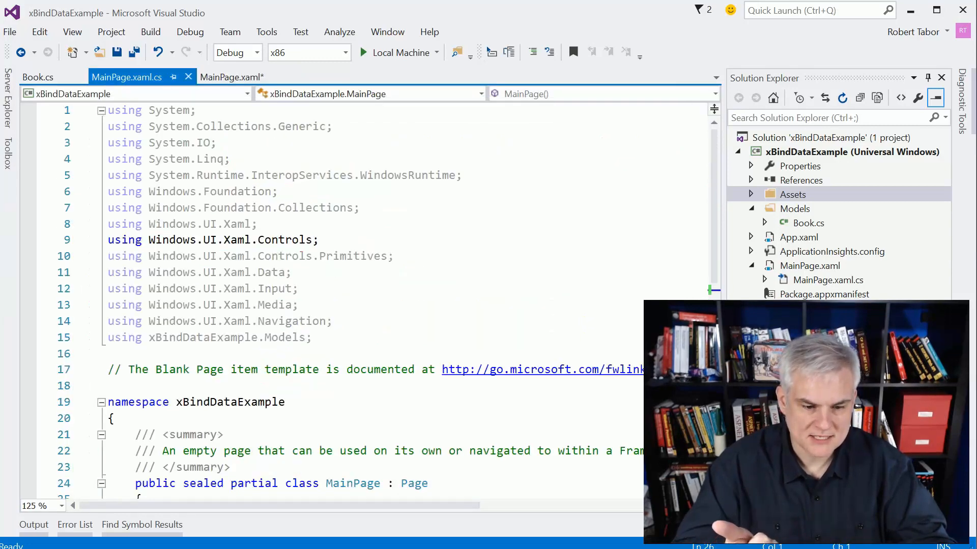
pyautogui.scroll(-3)
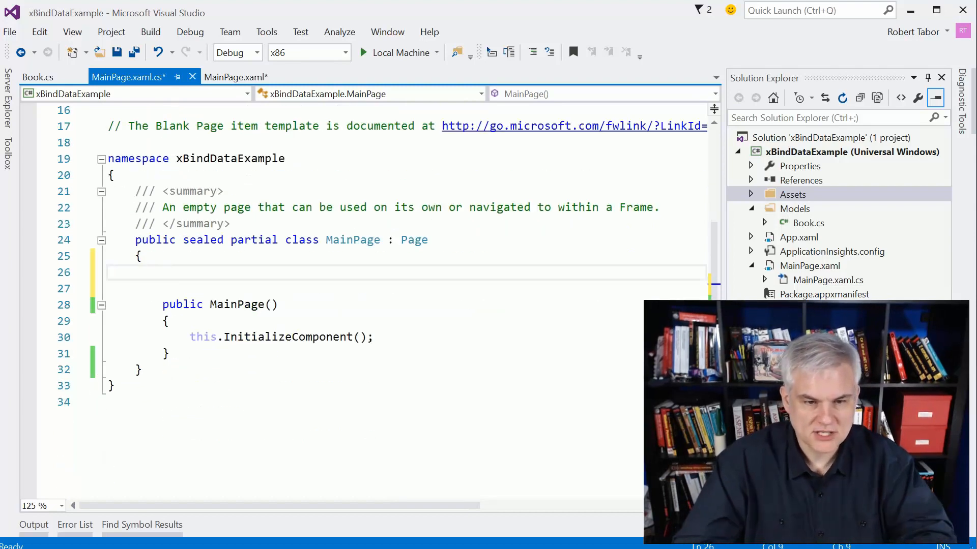
pyautogui.write('private')
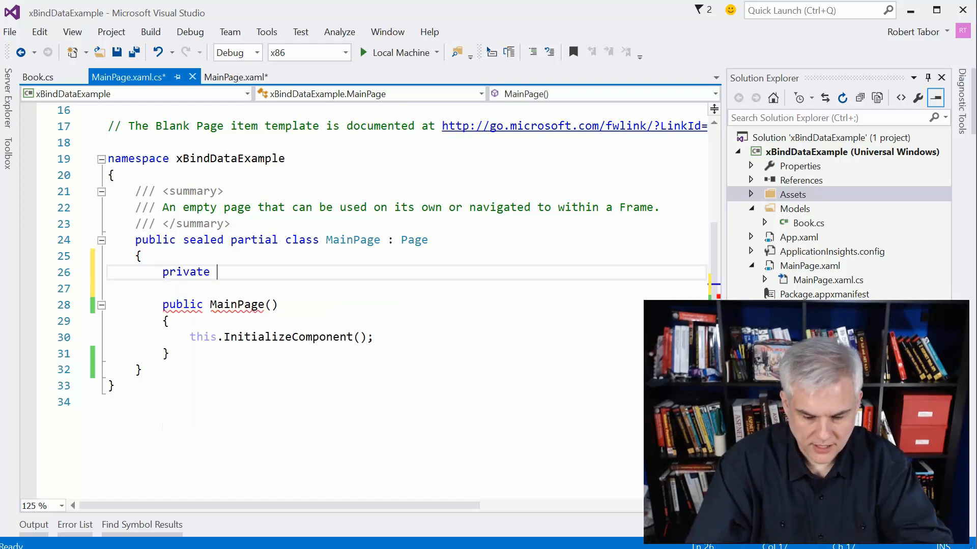
pyautogui.write('List<Book>')
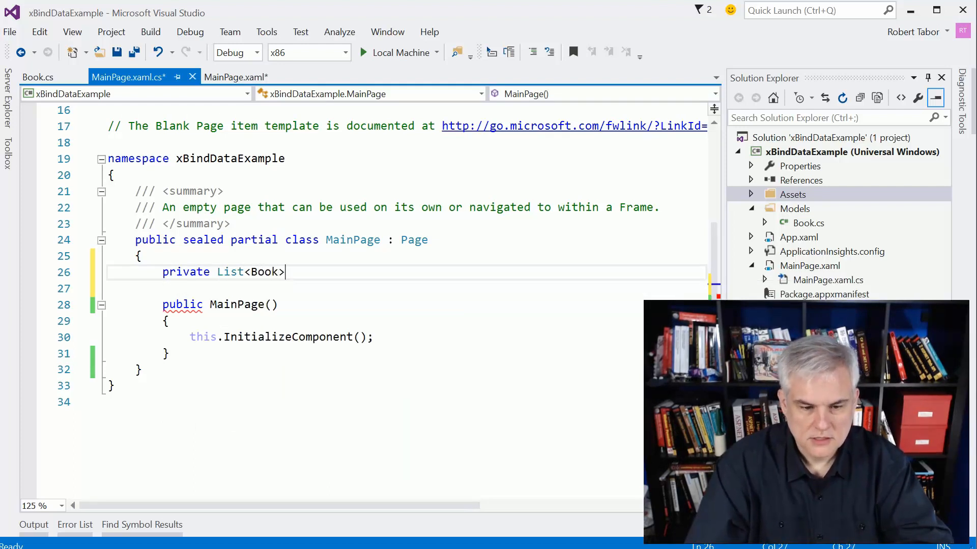
pyautogui.write('Bo')
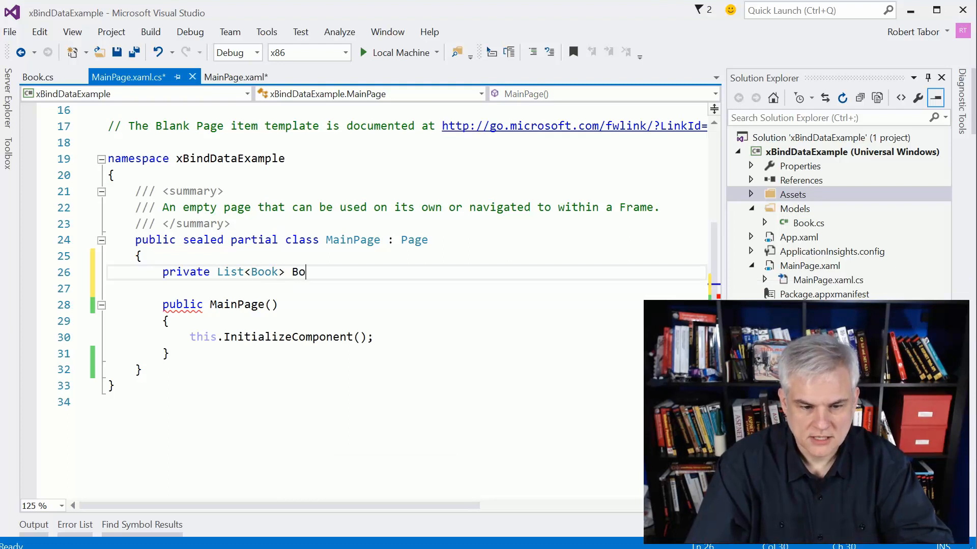
pyautogui.write('oks;')
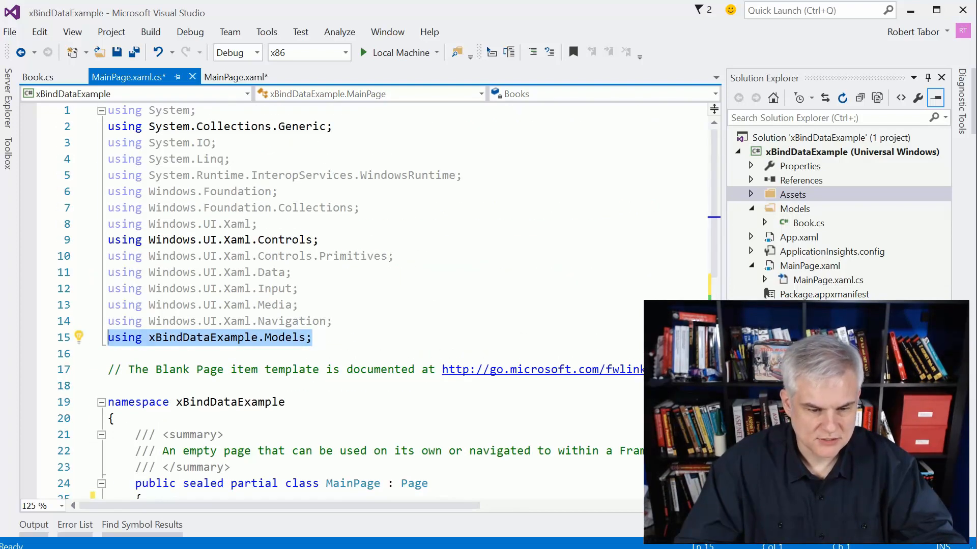
# Fill Books in the MainPage constructor from BookManager.GetBooks().
pyautogui.scroll(-3)
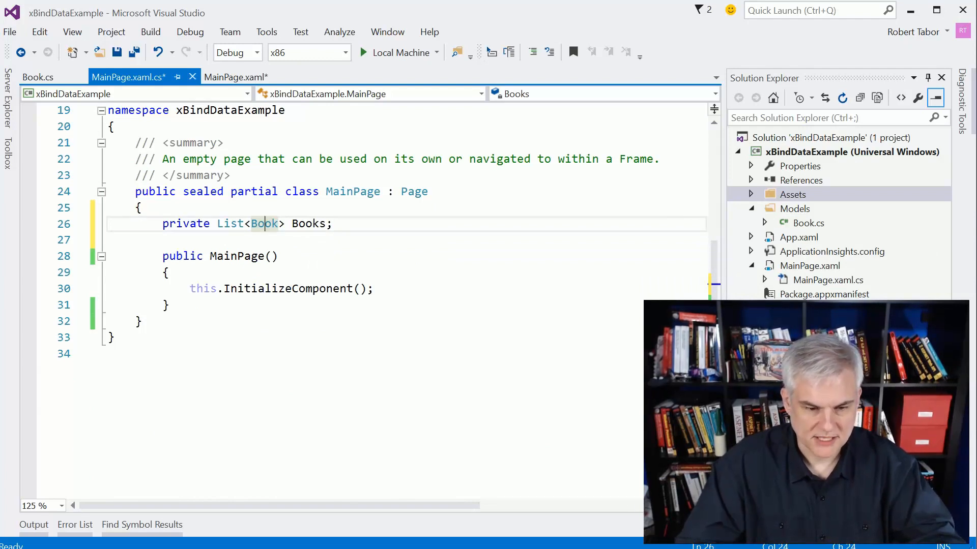
pyautogui.click(190, 304)
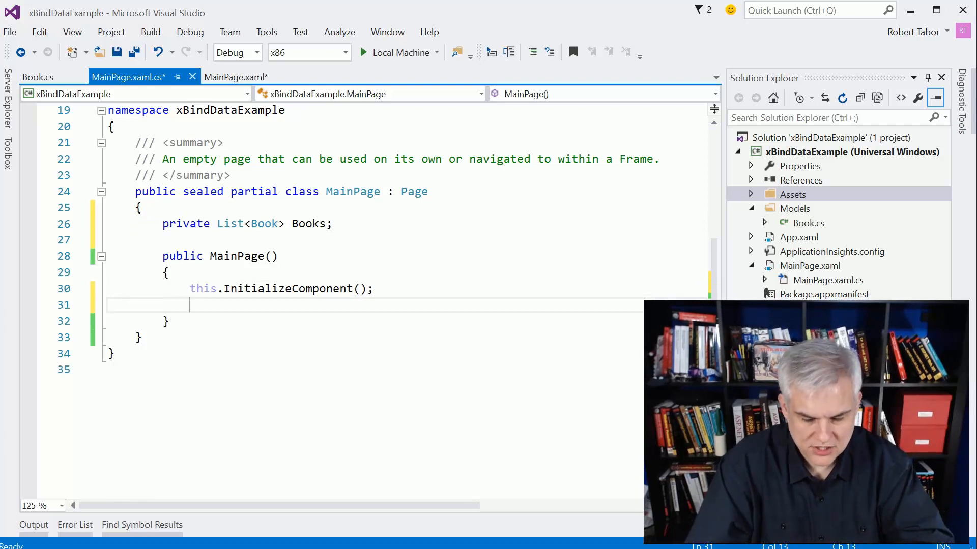
pyautogui.write('Books =')
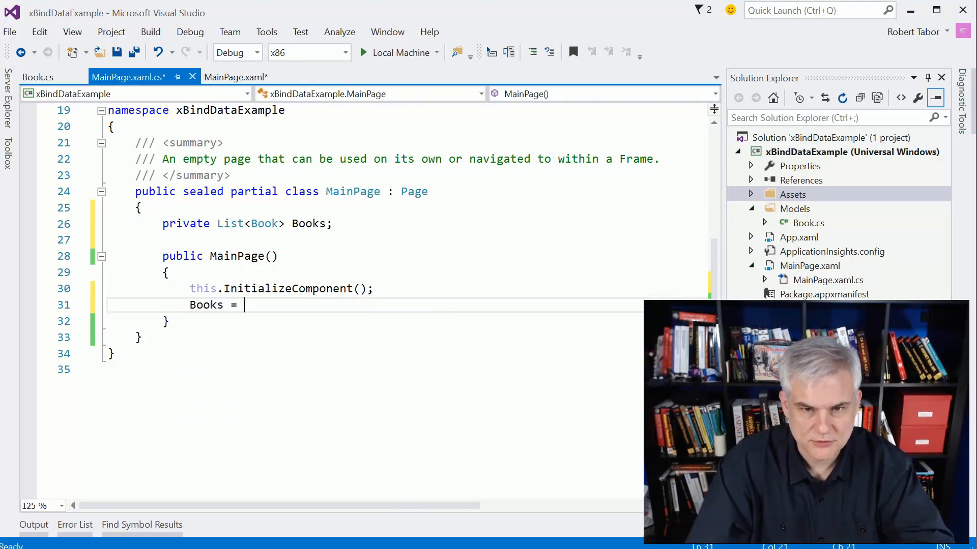
pyautogui.write('Book')
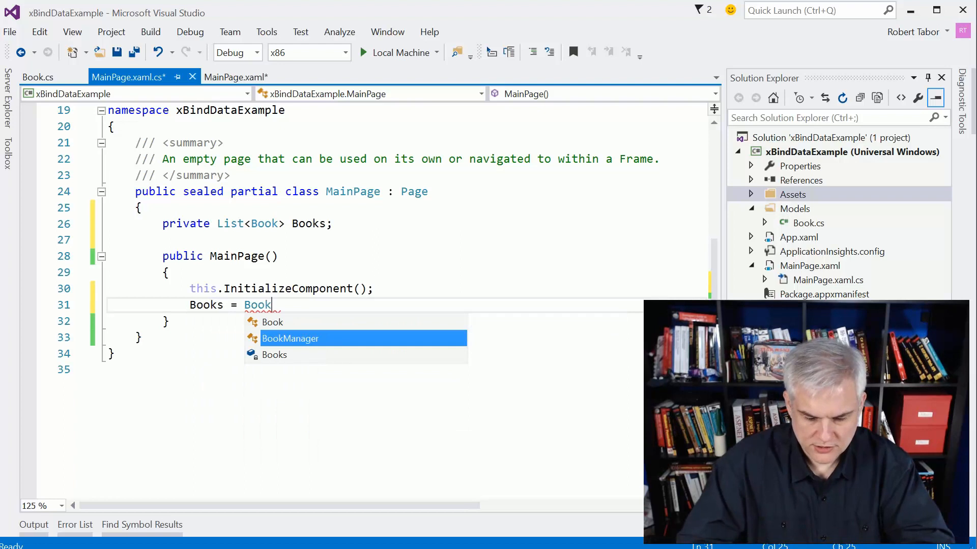
pyautogui.write('Manager.GetBooks()')
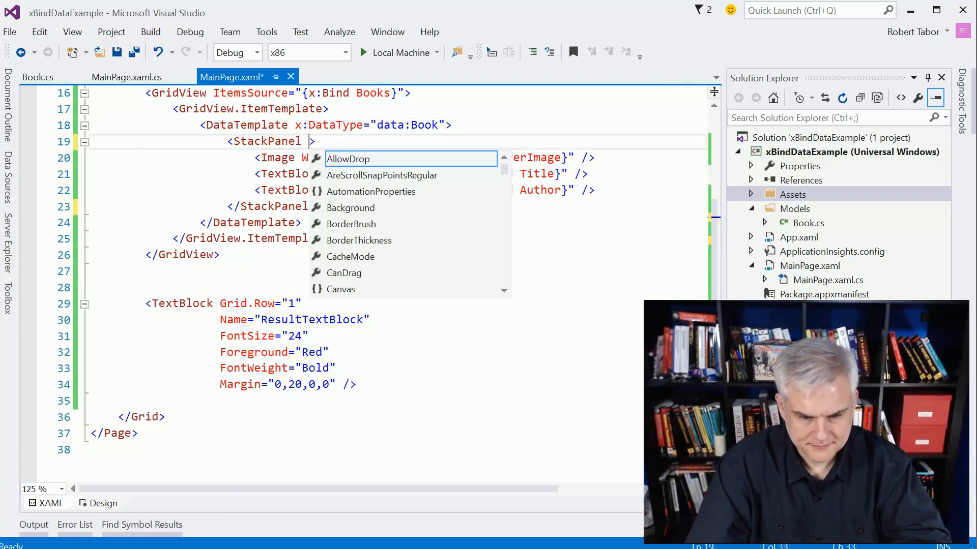
# Set HorizontalAlignment="Center" on the StackPanel and copy it onto both TextBlocks.
pyautogui.write('HorizontalAlignment="')
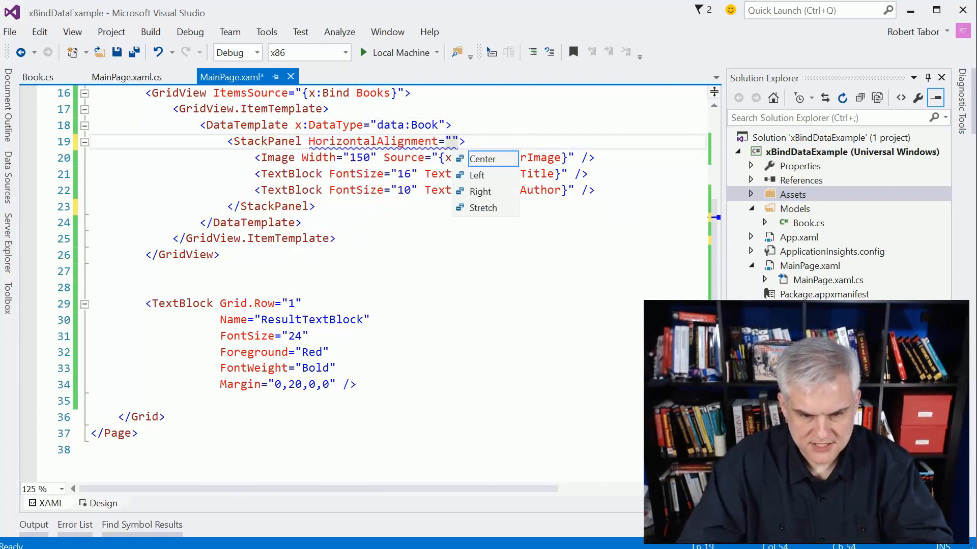
pyautogui.click(483, 159)
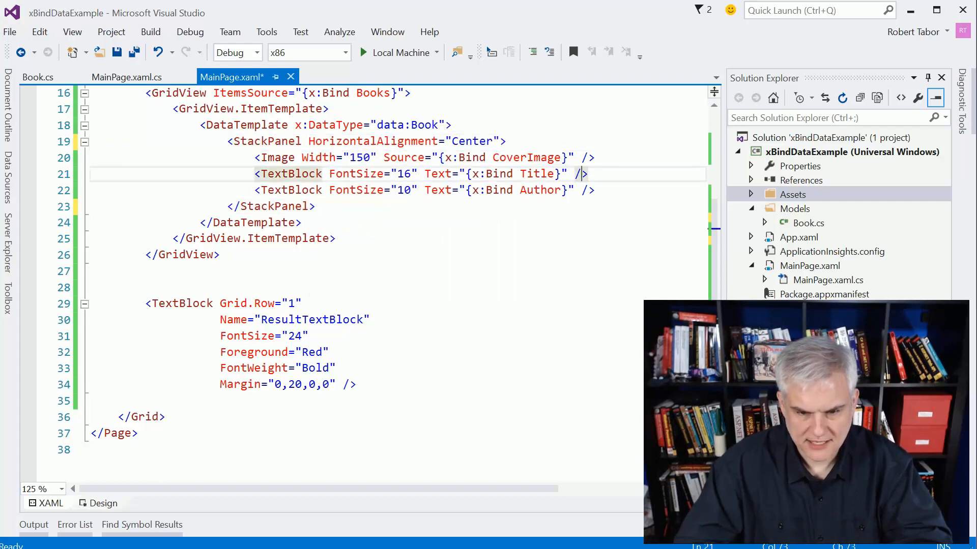
pyautogui.write('HorizontalAlignment="Center')
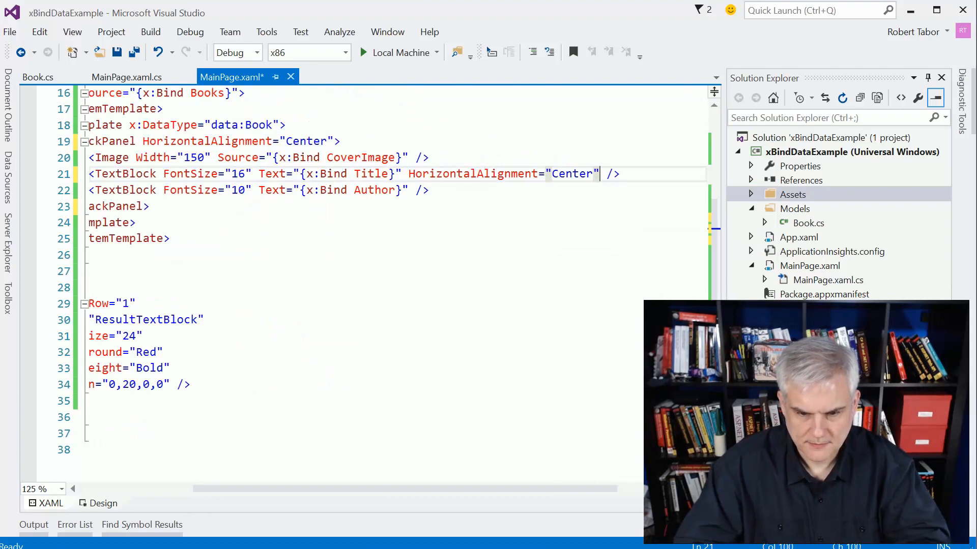
pyautogui.moveTo(408, 174); pyautogui.dragTo(597, 174)
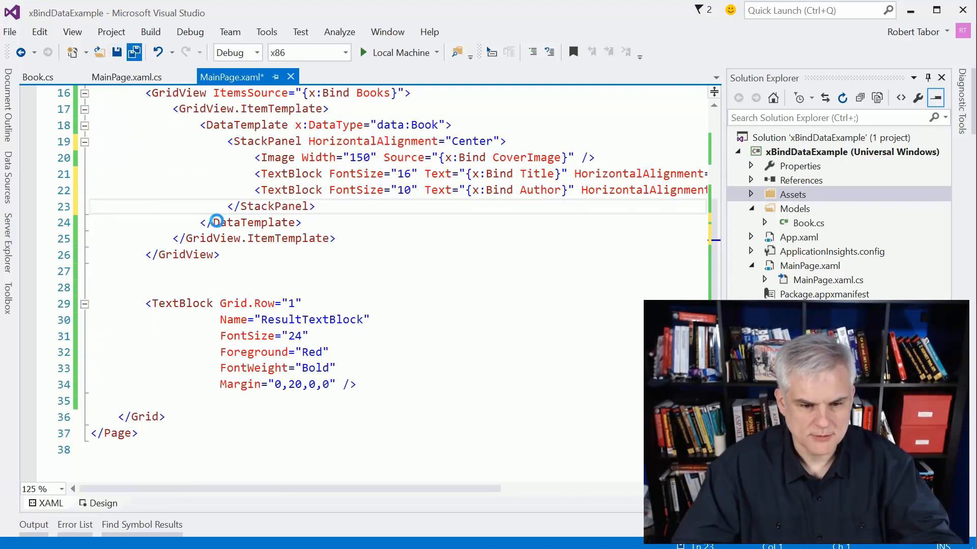
# Save the page, then give the GridView IsItemClickEnabled="True" and ItemClick="GridView_ItemClick", generating the handler.
pyautogui.press('ctrl+s')
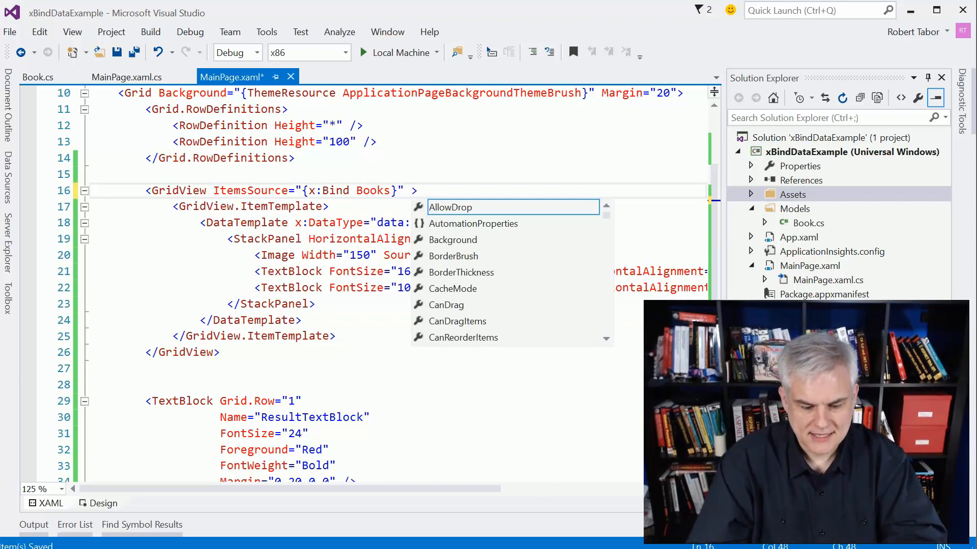
pyautogui.write('Cl')
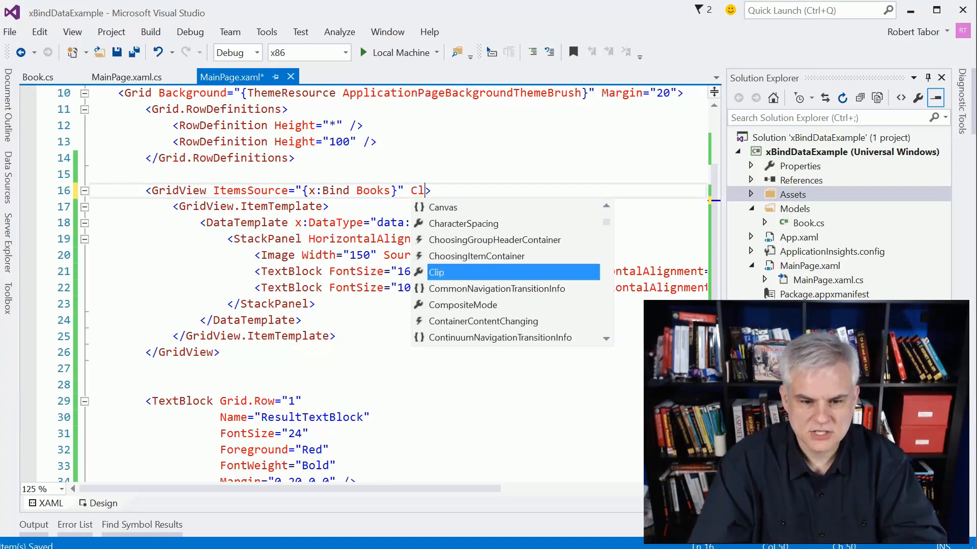
pyautogui.write('IsItemClickEnabled="True')
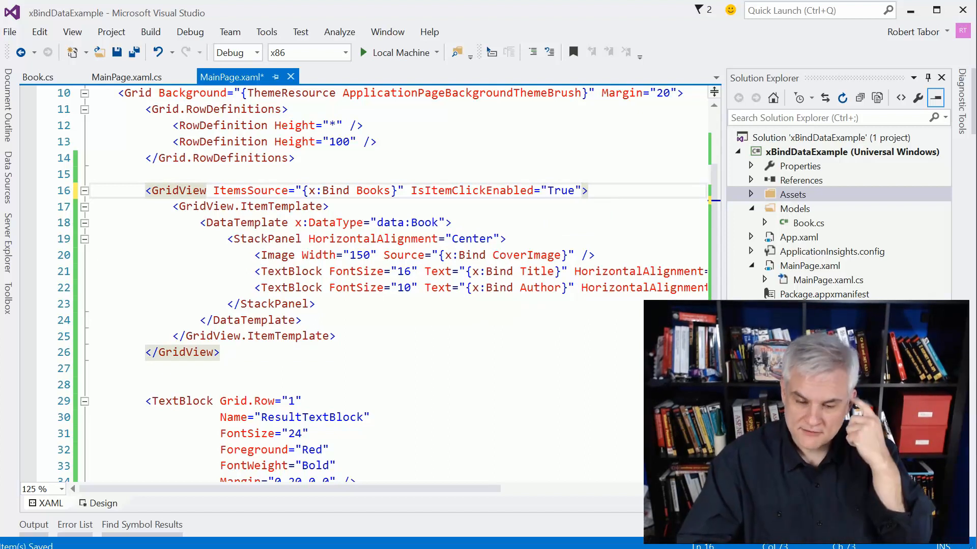
pyautogui.write('" "')
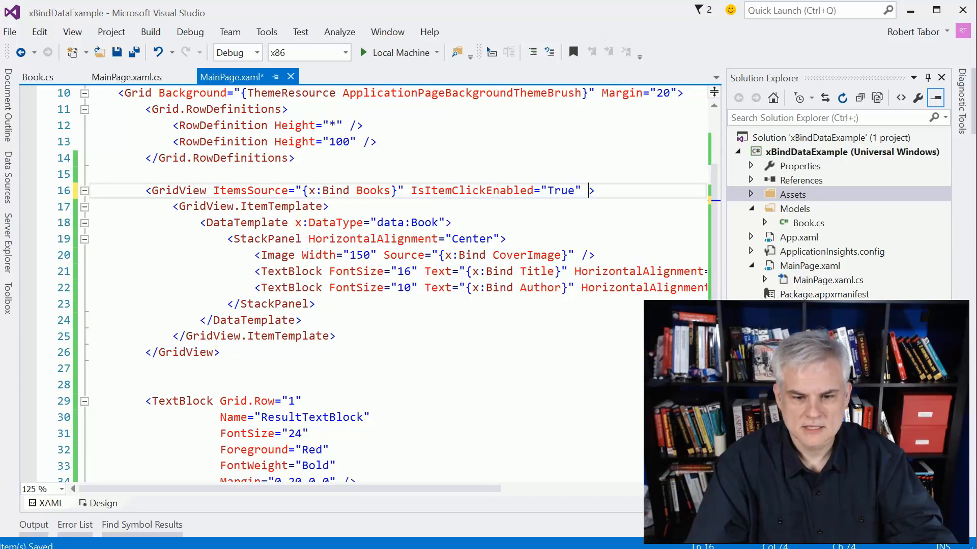
pyautogui.write('ItemClick="')
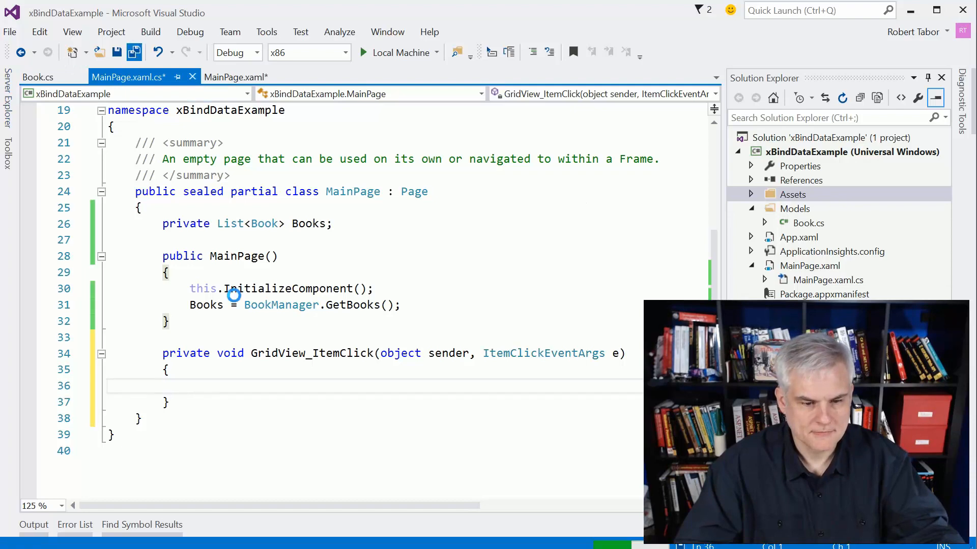
# In GridView_ItemClick cast e.ClickedItem to Book into a var book.
pyautogui.click(229, 76)
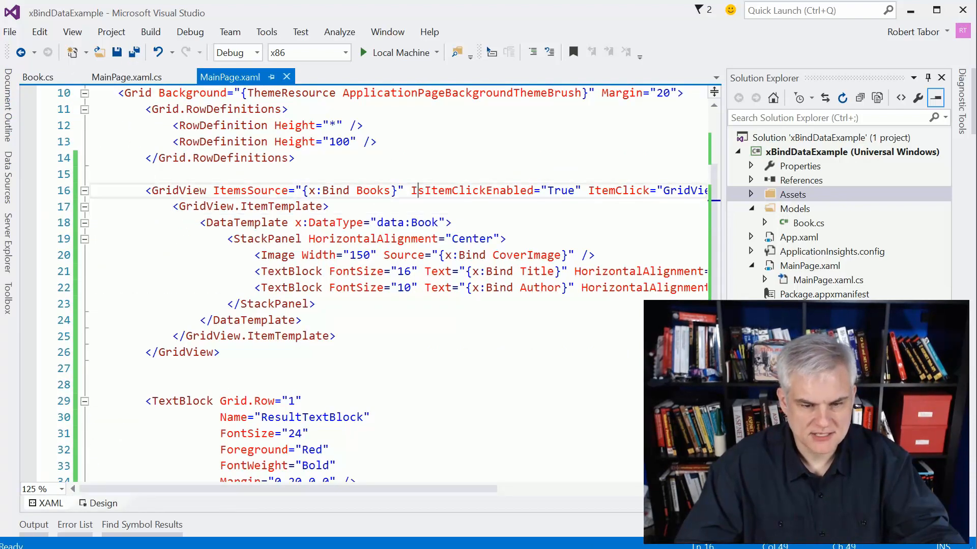
pyautogui.press('Enter')
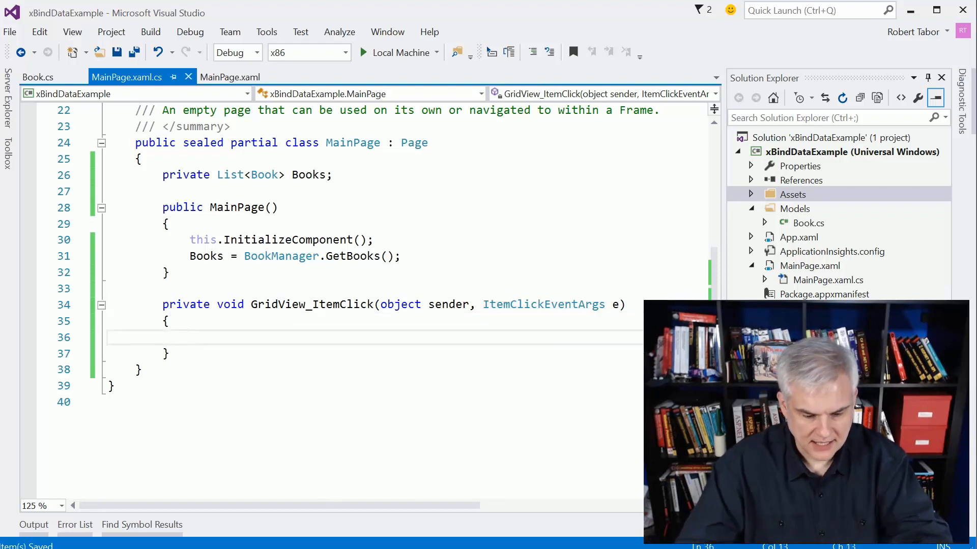
pyautogui.write('e.')
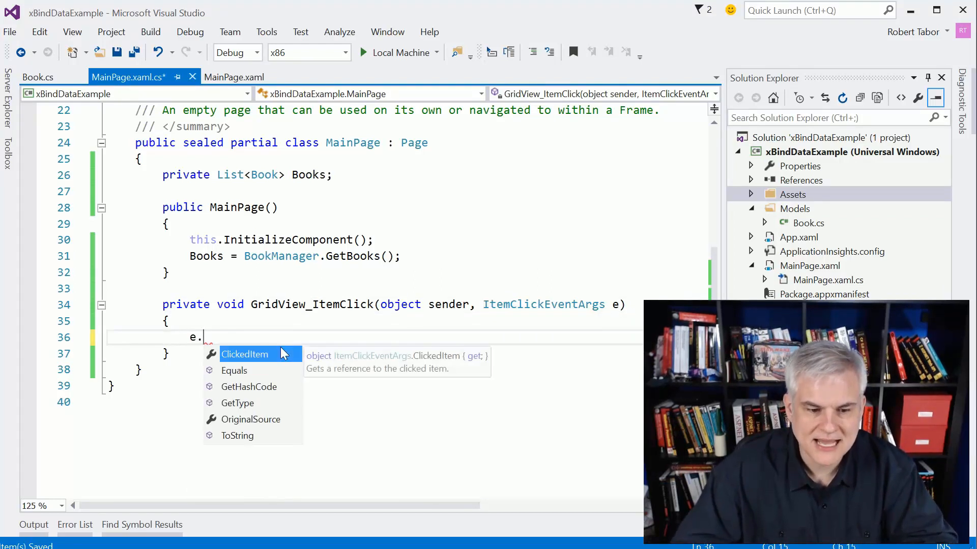
pyautogui.press('Tab')
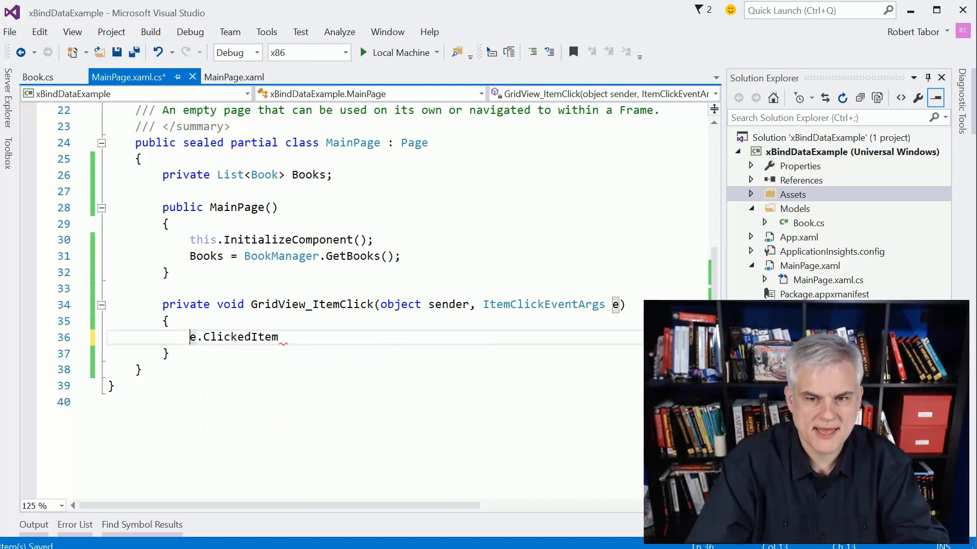
pyautogui.write('()')
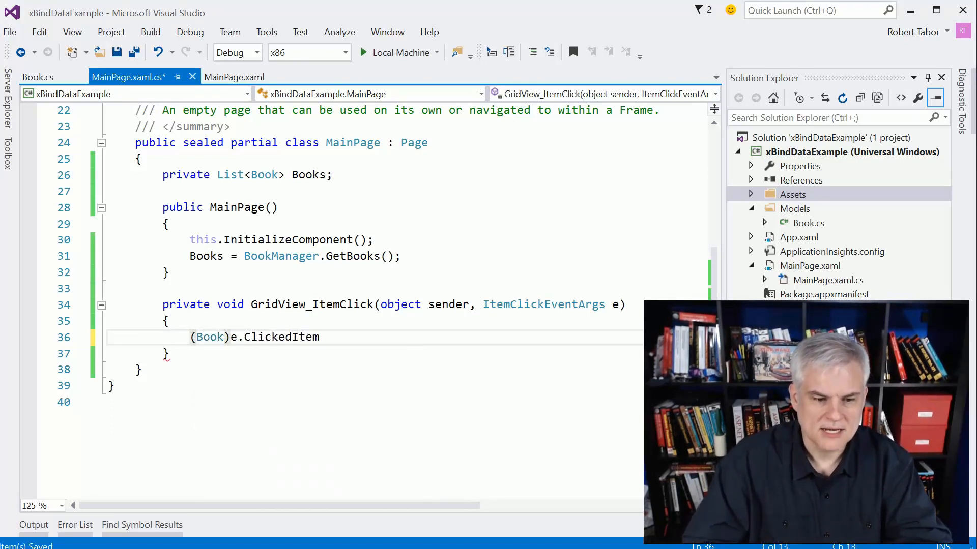
pyautogui.write('var')
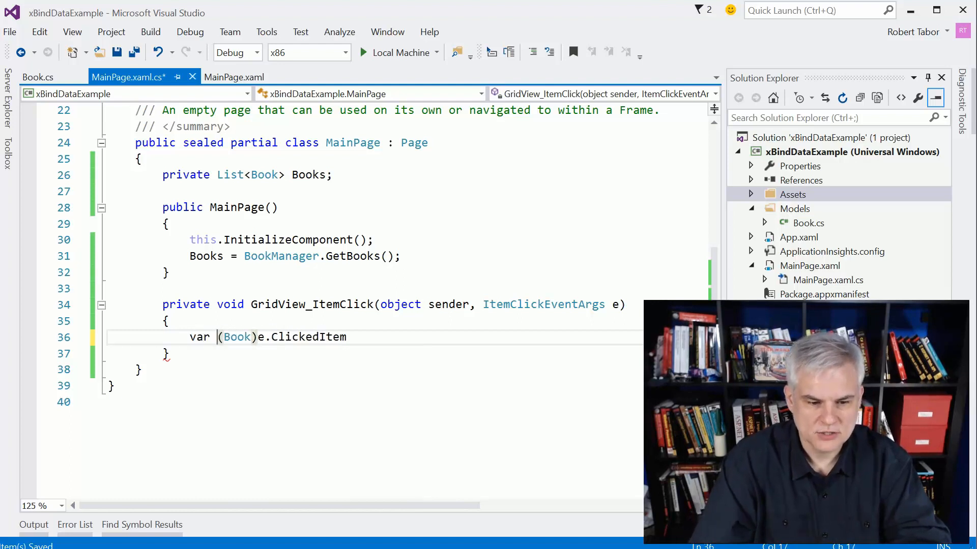
pyautogui.write('book =')
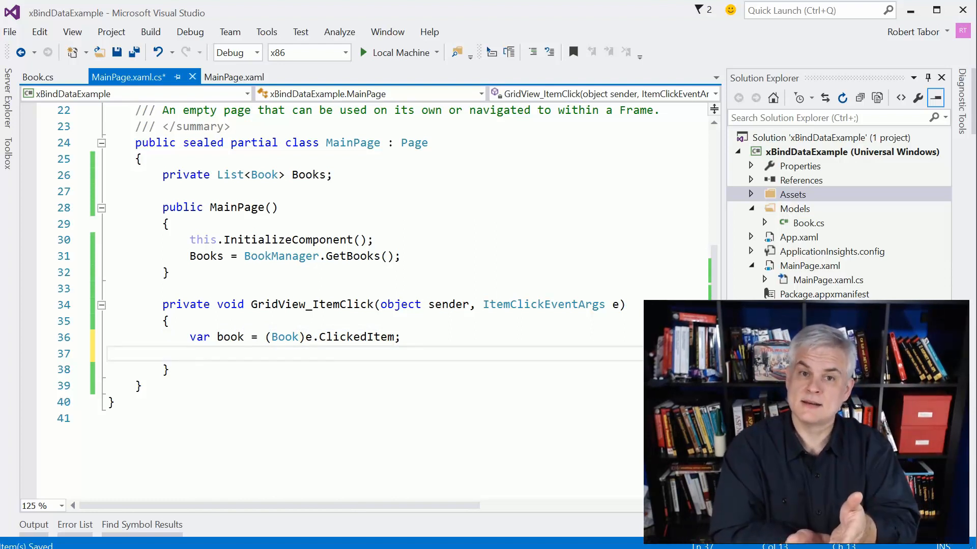
# Set ResultTextBlock.Text to "You selected " + book.Title and Save All.
pyautogui.write('Result')
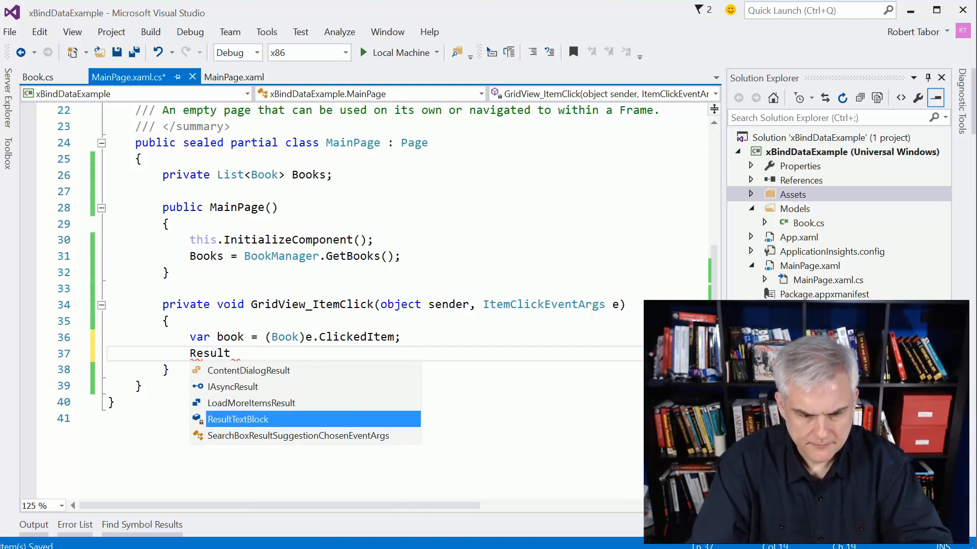
pyautogui.write('.Text =')
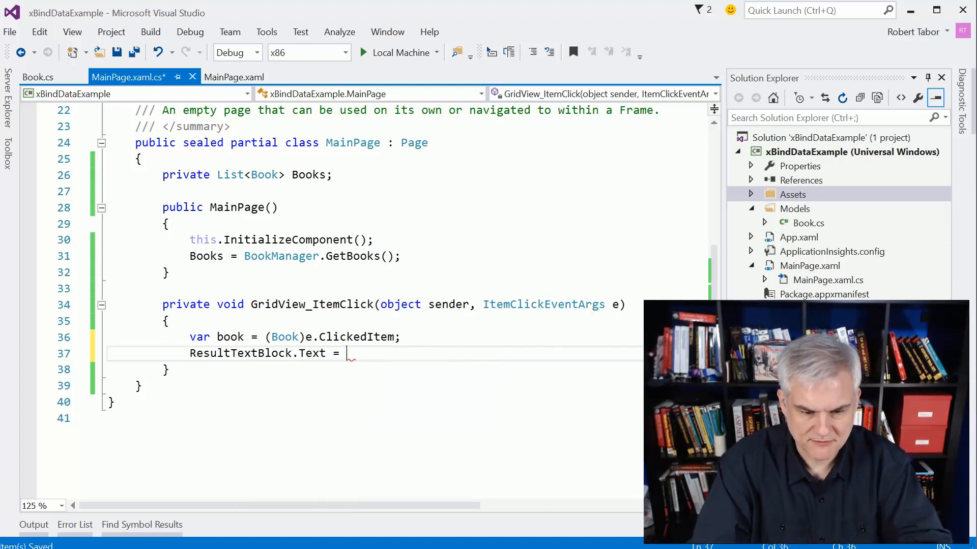
pyautogui.write('"')
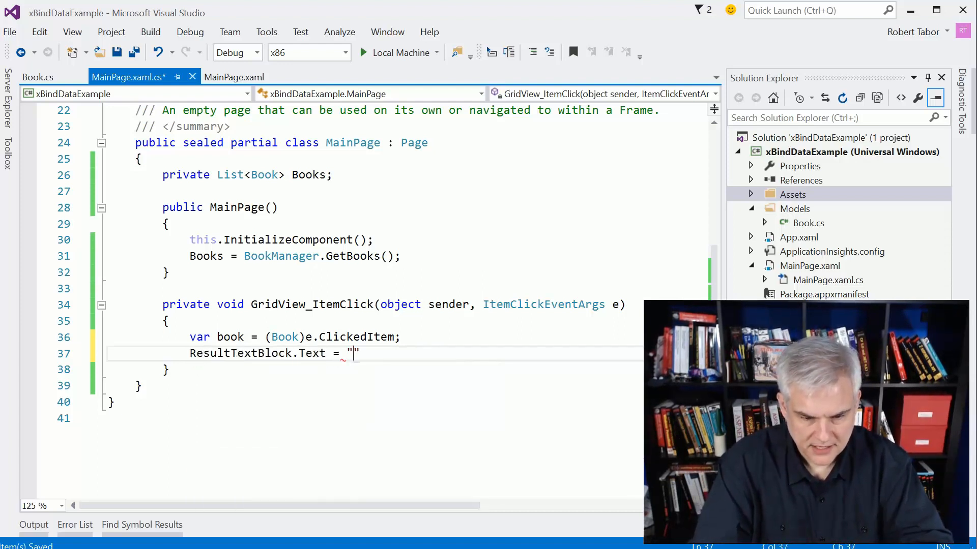
pyautogui.write('You selected')
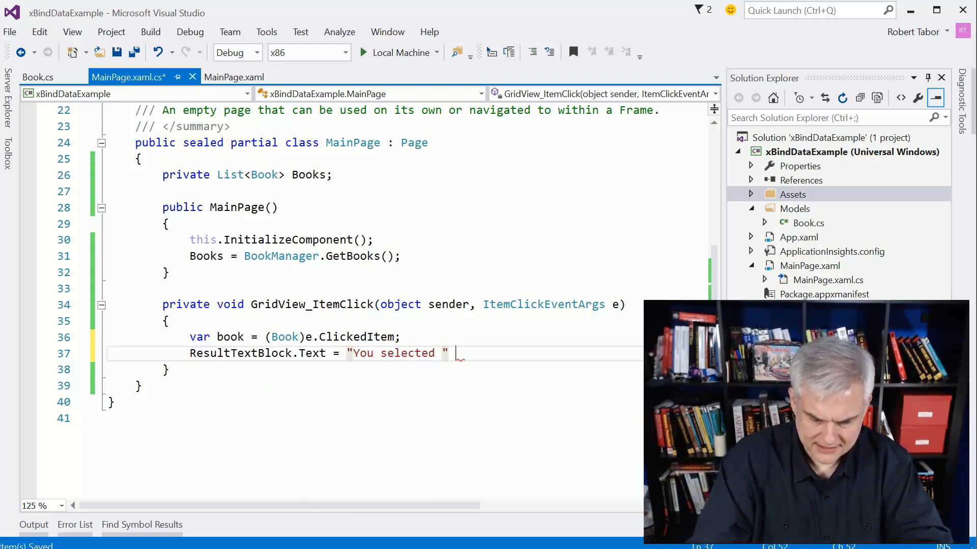
pyautogui.write('+ book')
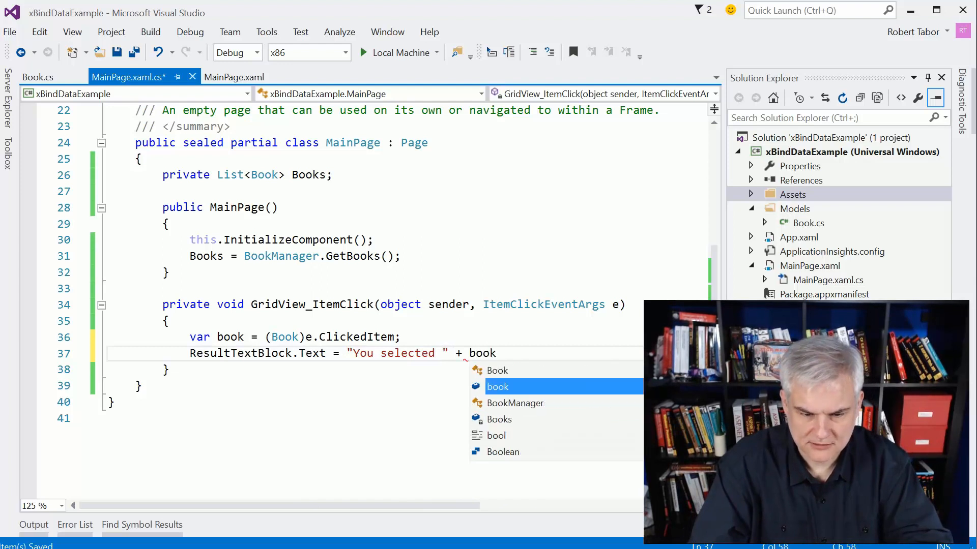
pyautogui.write('.Title;')
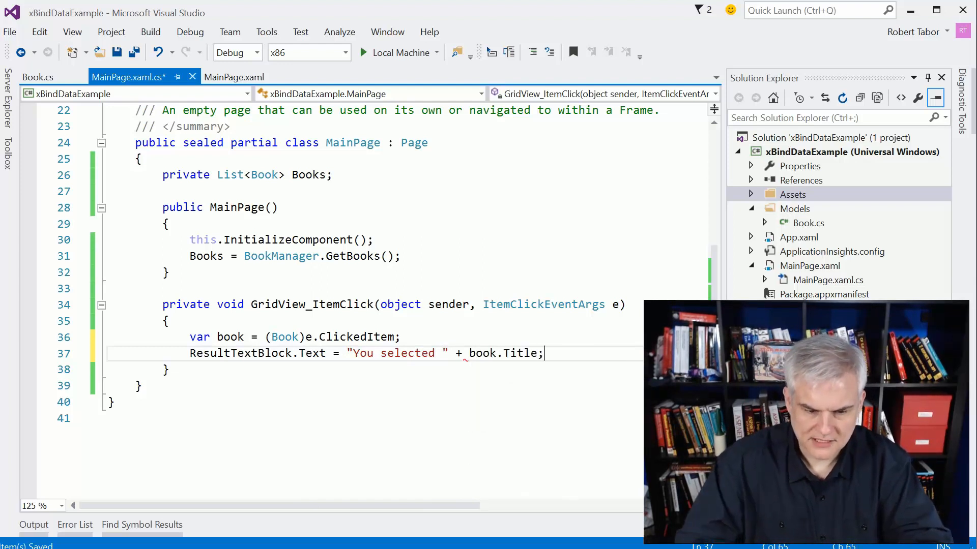
pyautogui.click(135, 52)
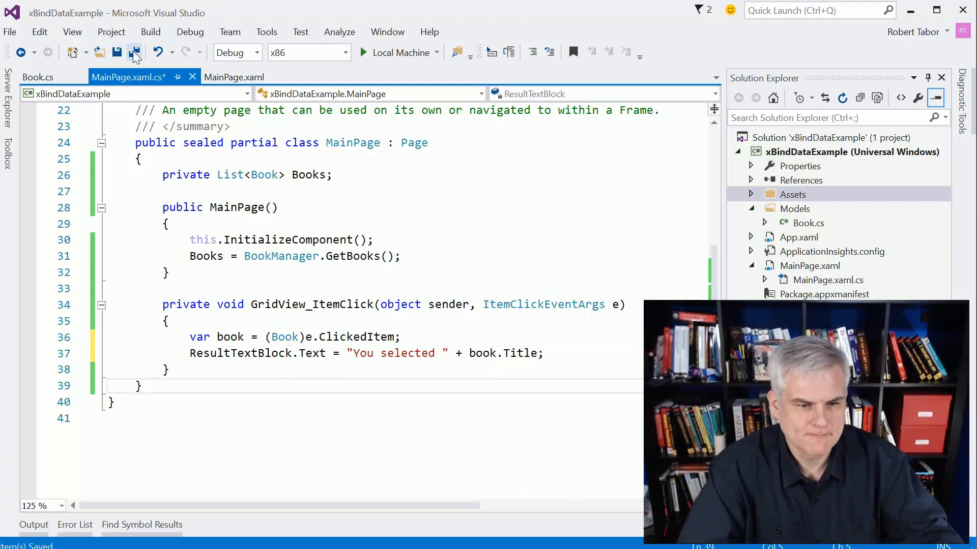
# Run on Local Machine, click the Per Modo book to see its message, then stop debugging.
pyautogui.click(135, 52)
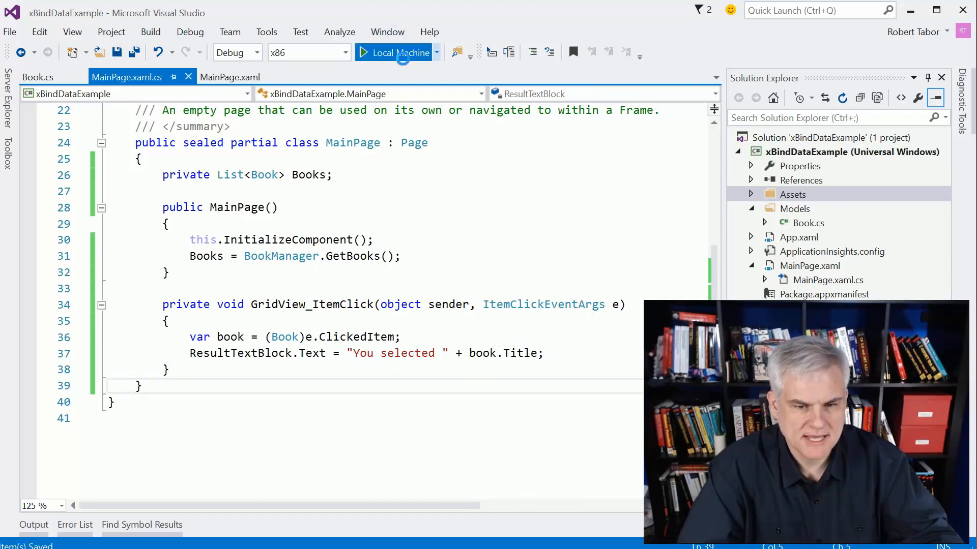
pyautogui.click(398, 52)
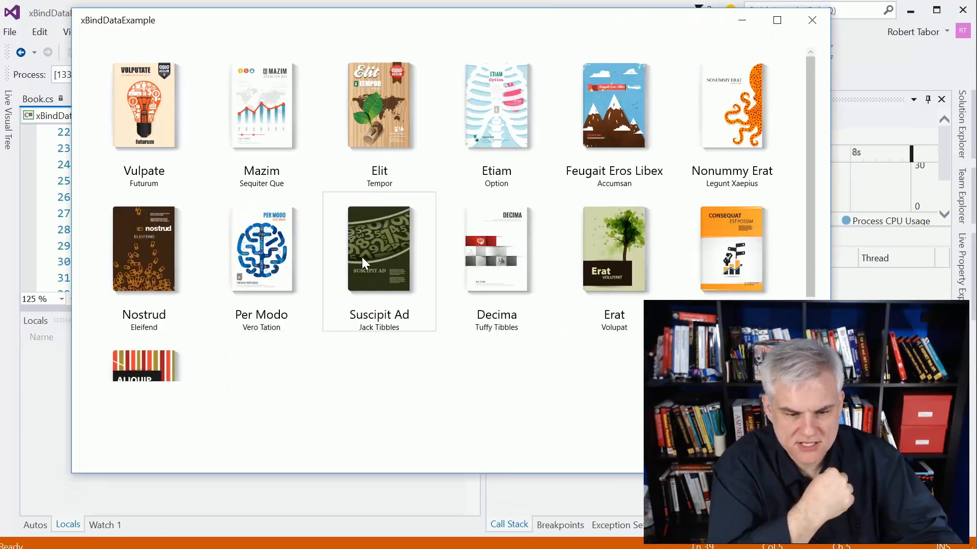
pyautogui.click(262, 249)
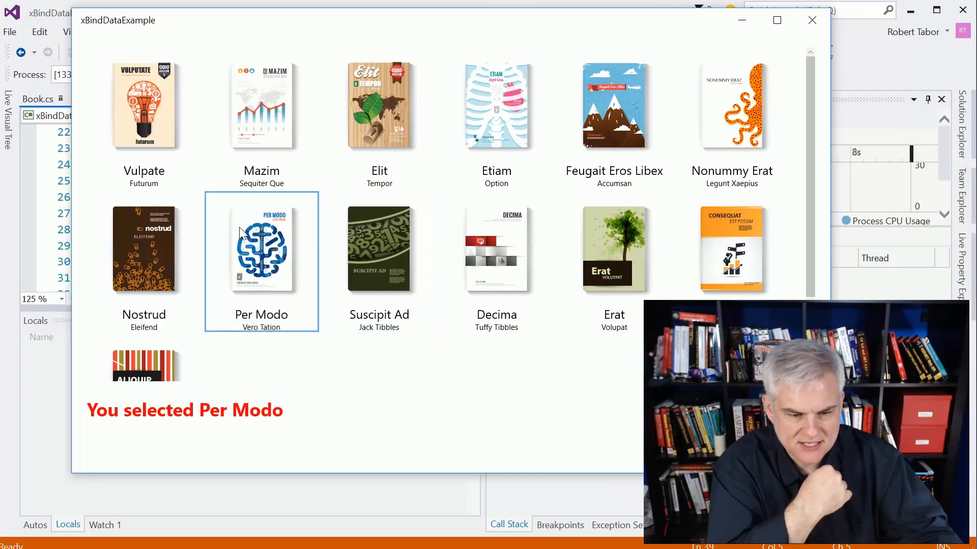
pyautogui.click(144, 249)
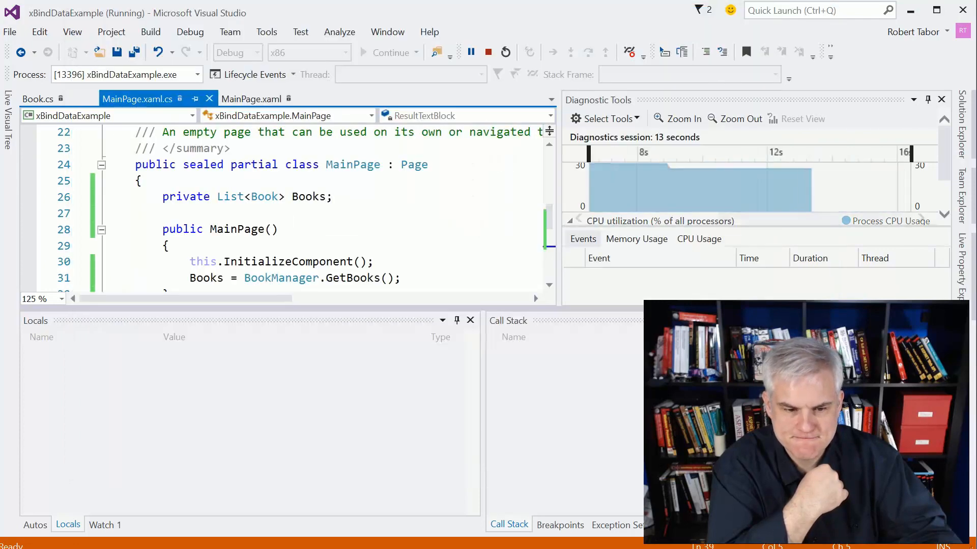
pyautogui.click(488, 52)
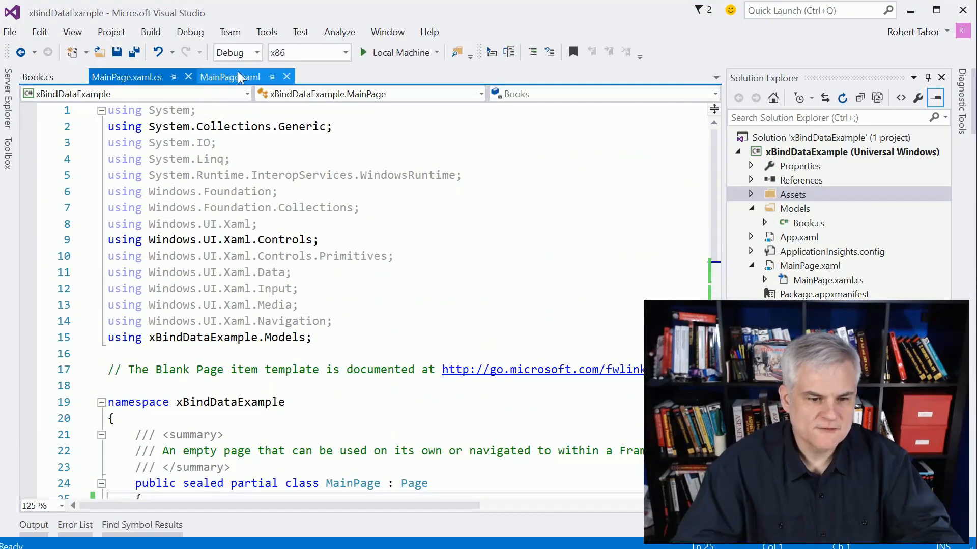
# Cut the book DataTemplate block out of the GridView in MainPage.xaml.
pyautogui.click(229, 76)
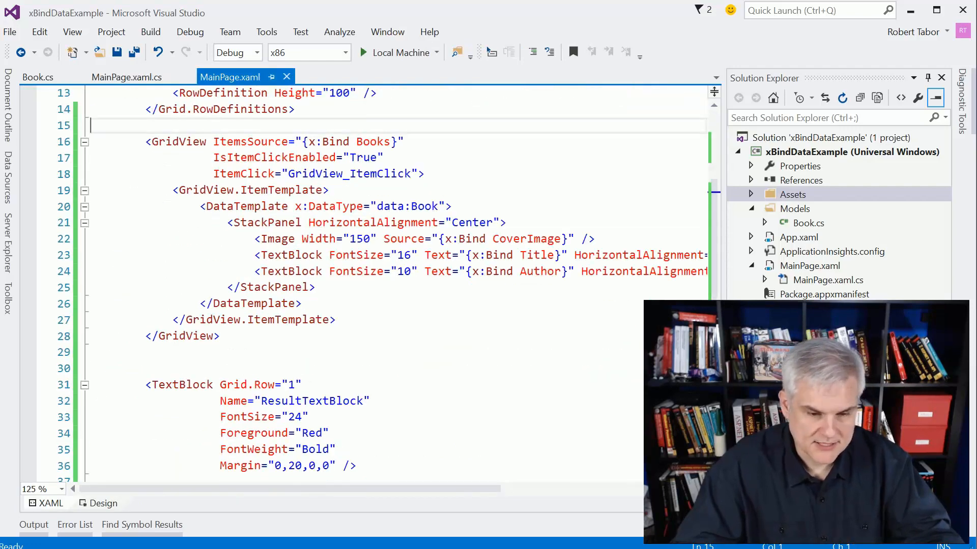
pyautogui.moveTo(199, 206); pyautogui.dragTo(301, 304)
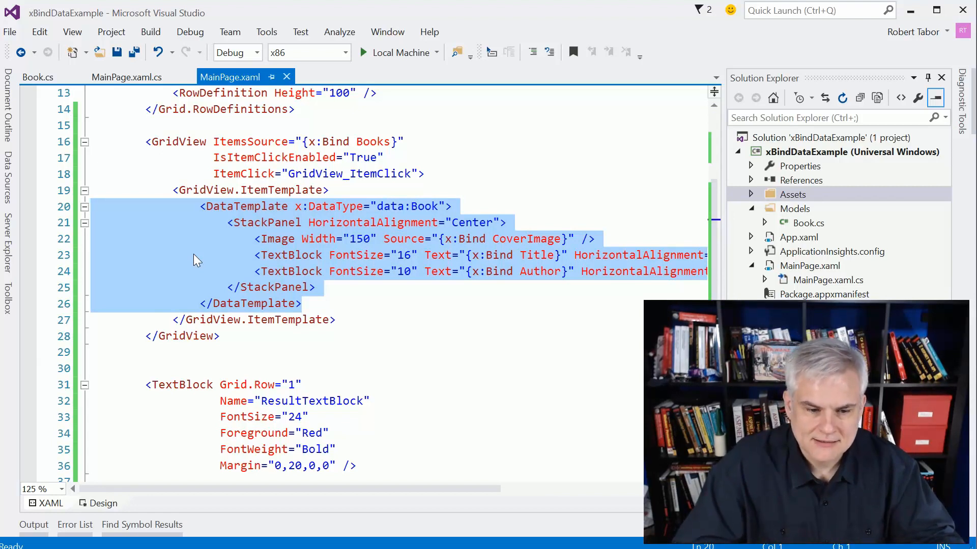
pyautogui.press('Delete')
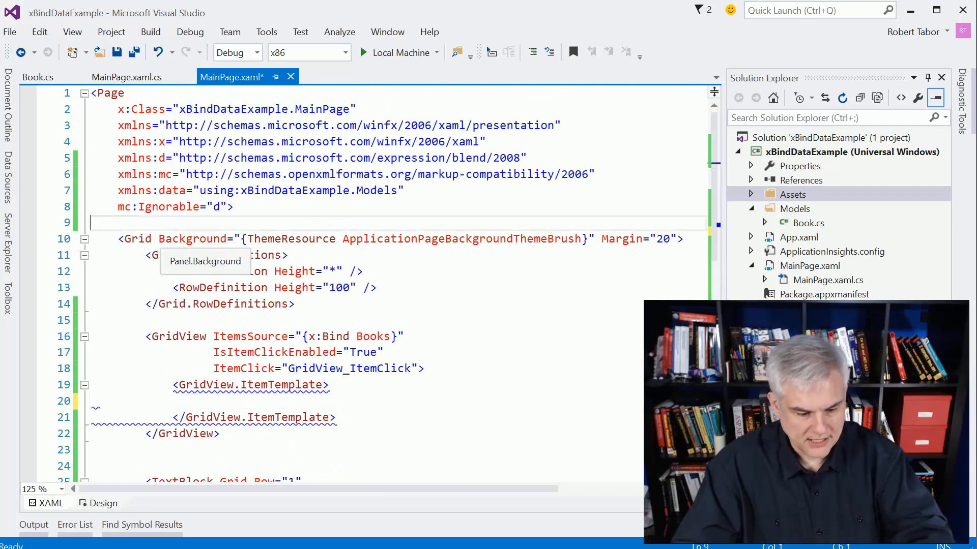
# Add Page.Resources above the Grid holding the DataTemplate with x:Key="BookDataTemplate".
pyautogui.write('<P')
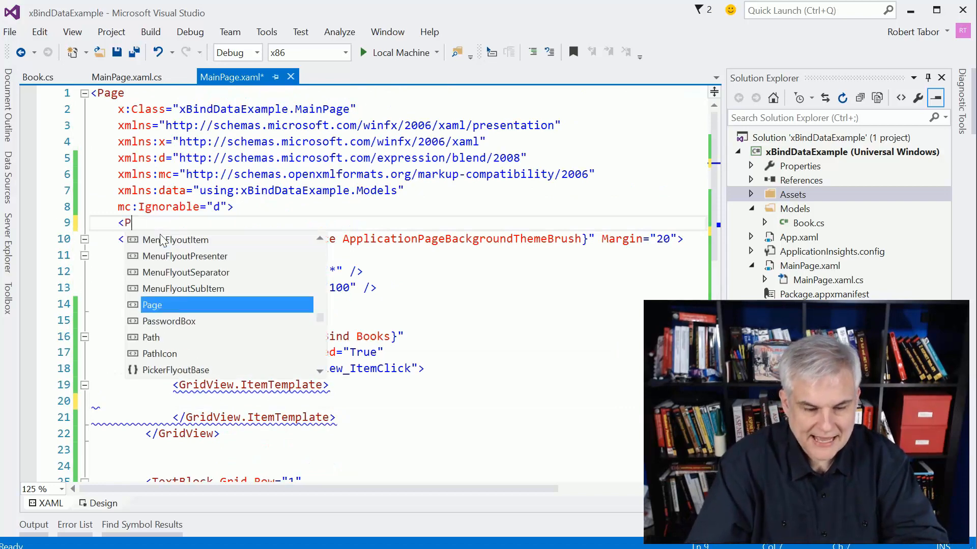
pyautogui.write('age.Resources>')
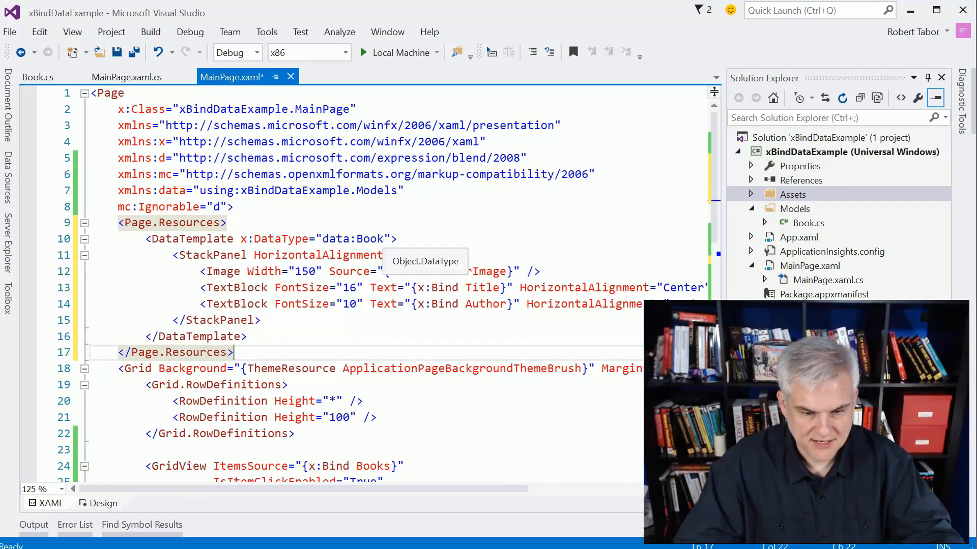
pyautogui.write('x:Key="Bo')
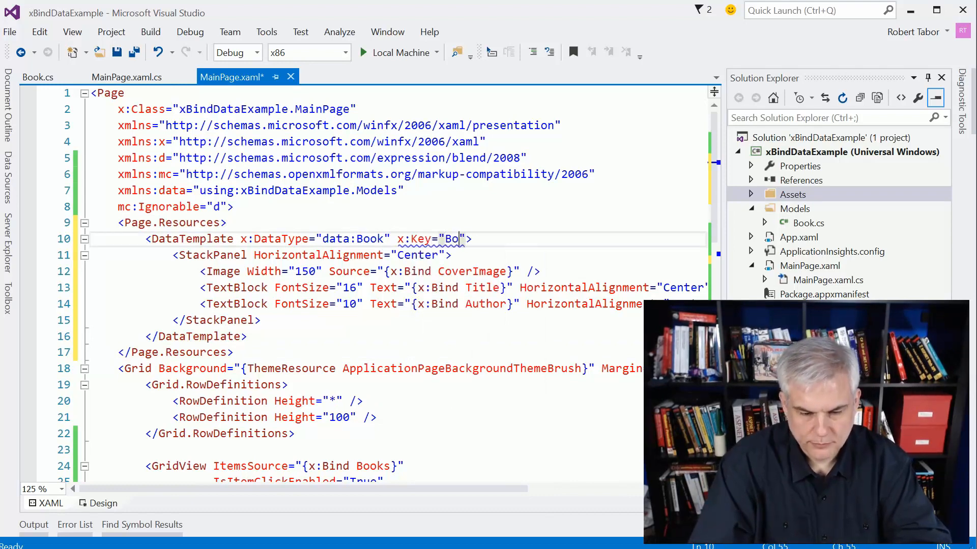
pyautogui.write('ok')
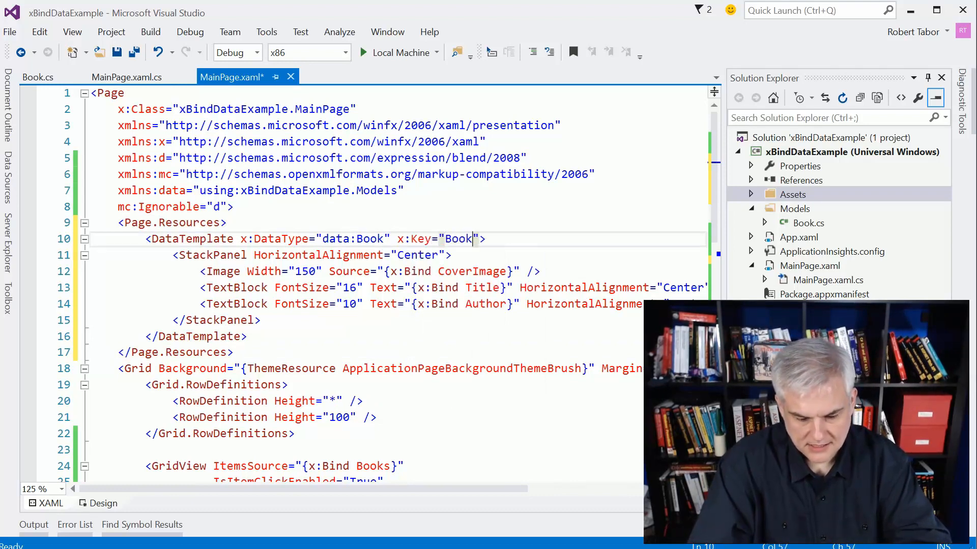
pyautogui.write('DataTempla')
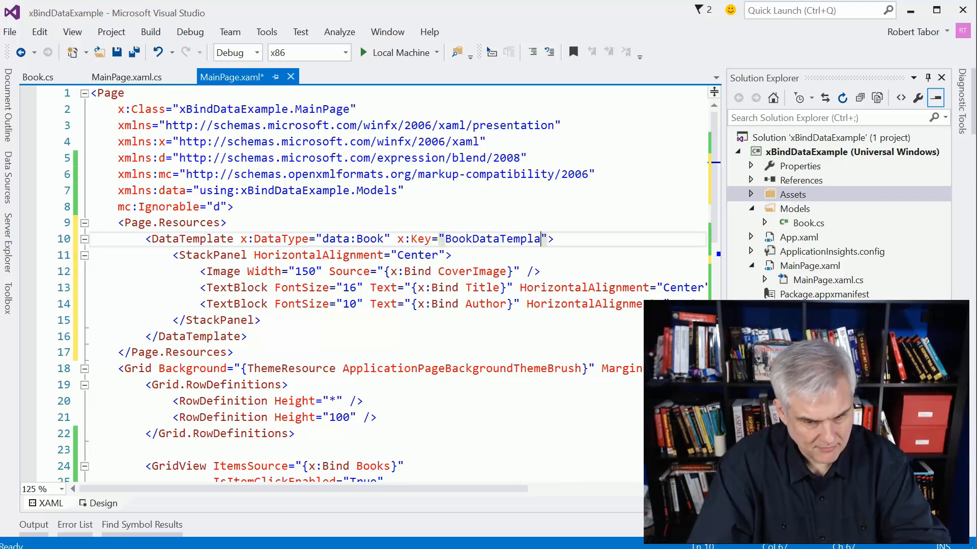
pyautogui.scroll(-3)
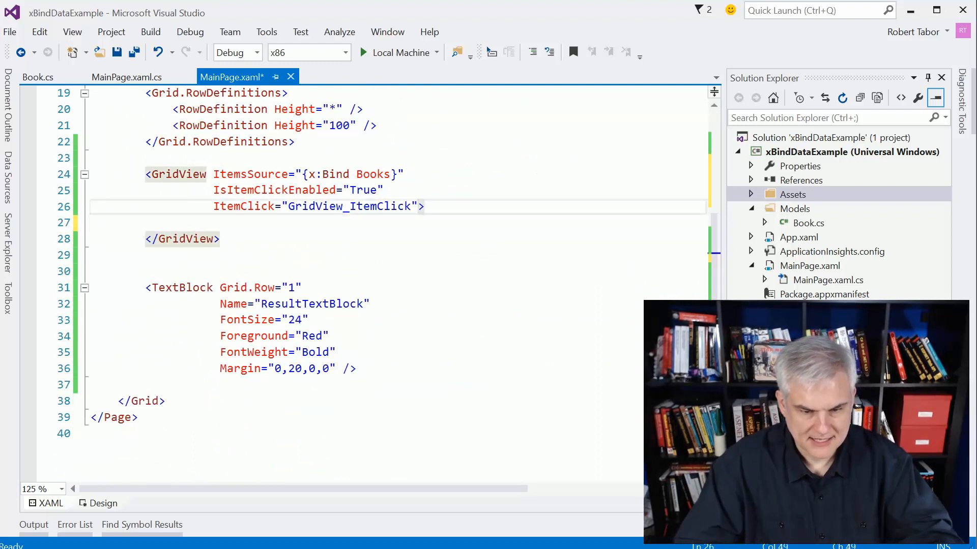
# Set the GridView's ItemTemplate="{StaticResource BookDataTemplate}" and tidy the leftover blank lines.
pyautogui.write('Item>')
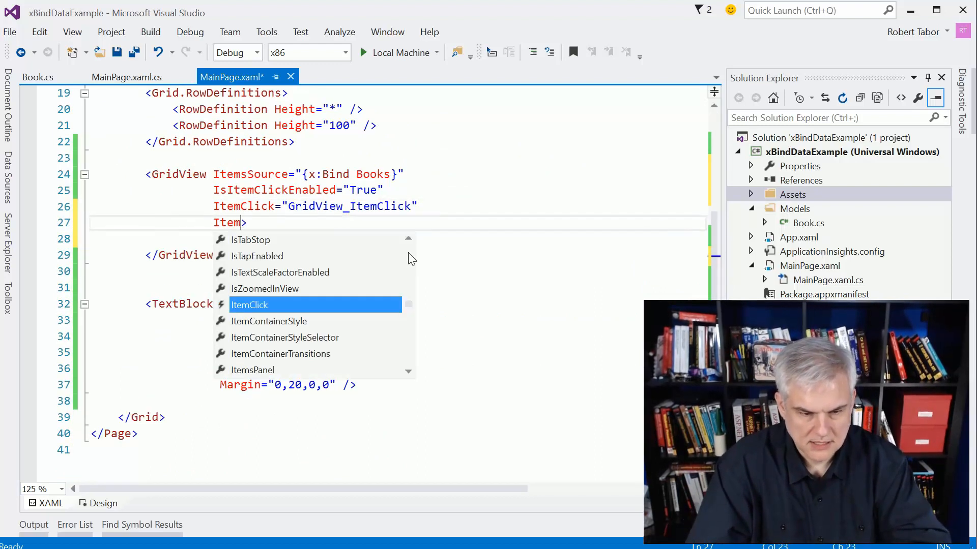
pyautogui.write('Template="')
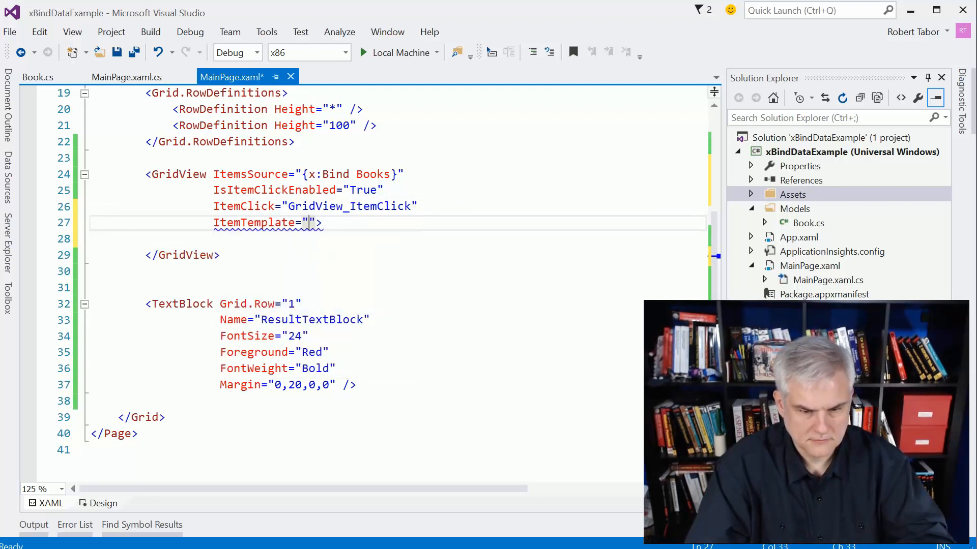
pyautogui.write('{StaticResource}')
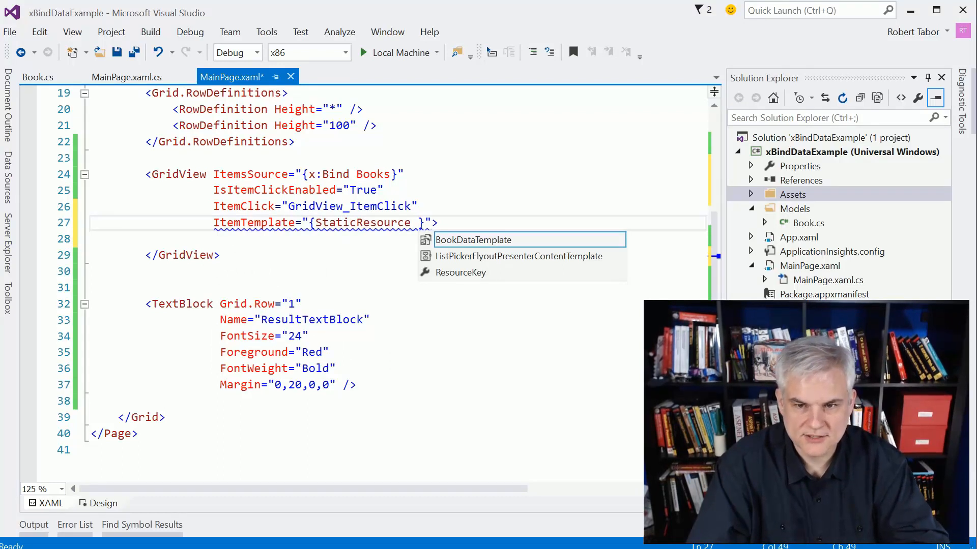
pyautogui.write('Book')
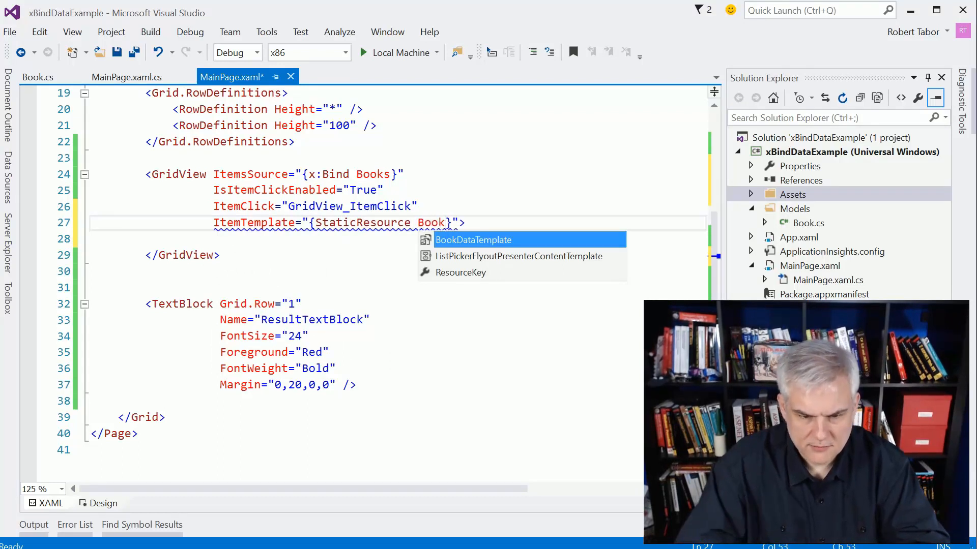
pyautogui.press('Tab')
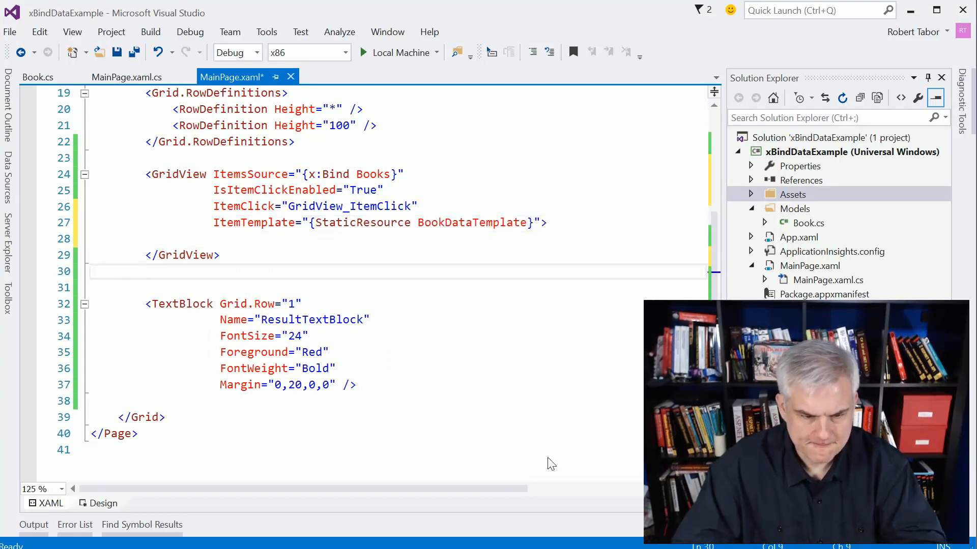
pyautogui.press('Backspace')
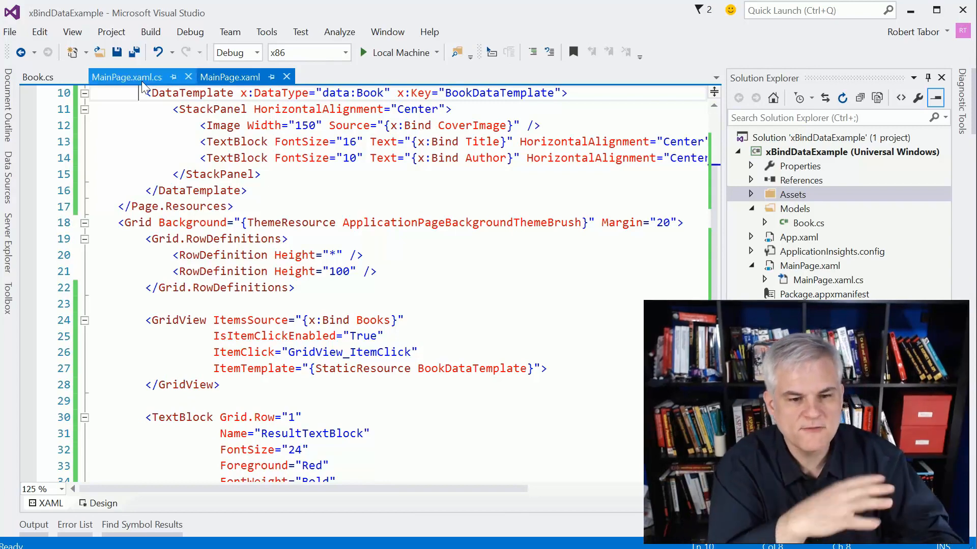
# Review ListViewExample's MainPage.xaml with BookListDataTemplate and the ListView's StaticResource ItemTemplate.
pyautogui.click(228, 77)
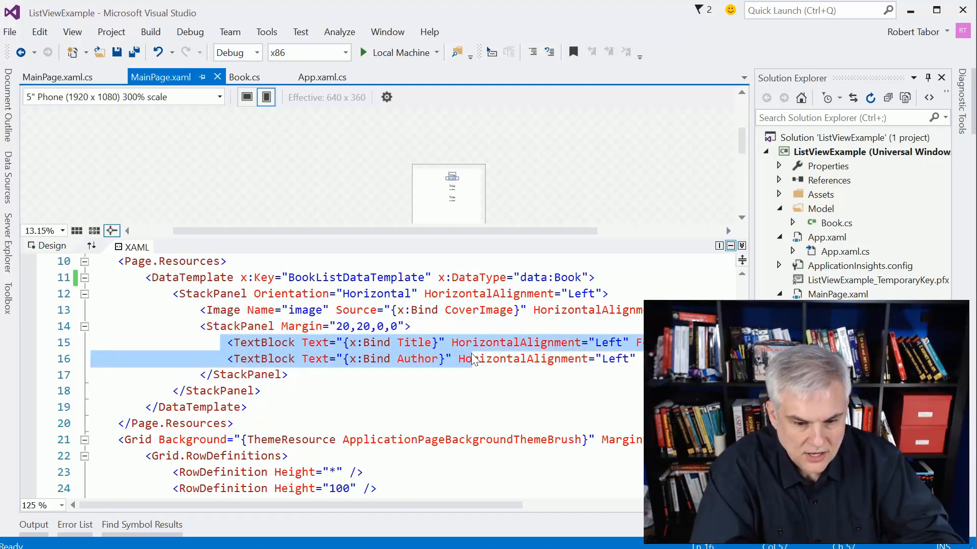
pyautogui.scroll(-3)
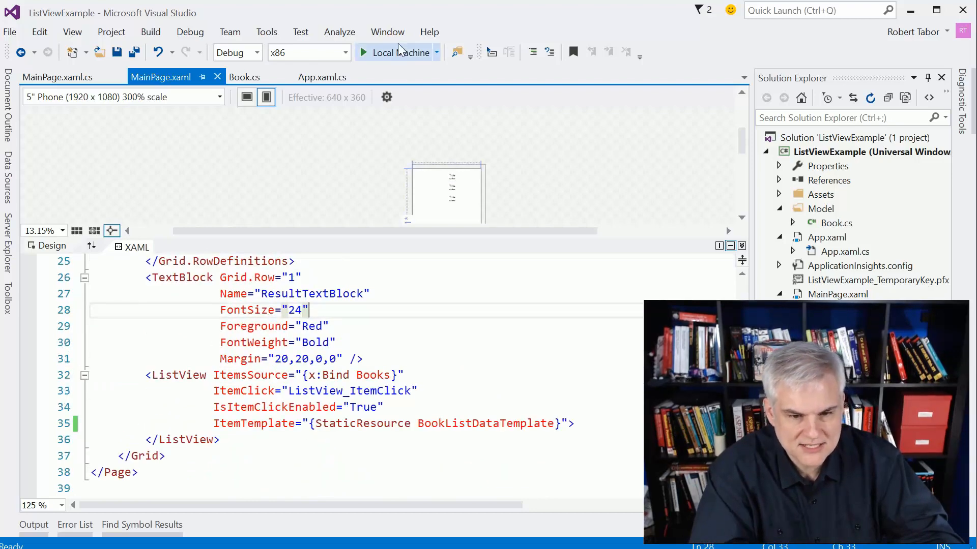
# Run ListViewExample on Local Machine and select Per Modo to show "You Selected: Per Modo".
pyautogui.click(363, 52)
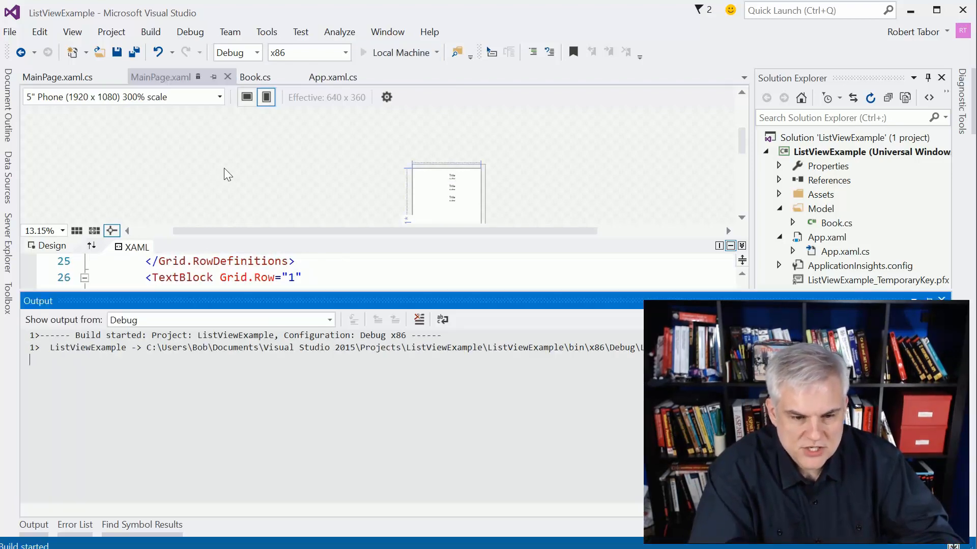
pyautogui.click(337, 240)
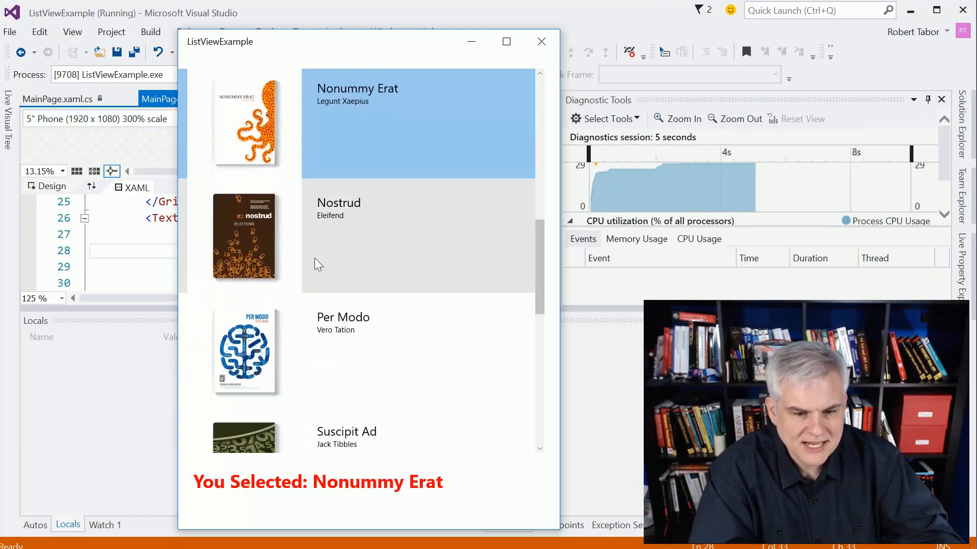
pyautogui.click(355, 349)
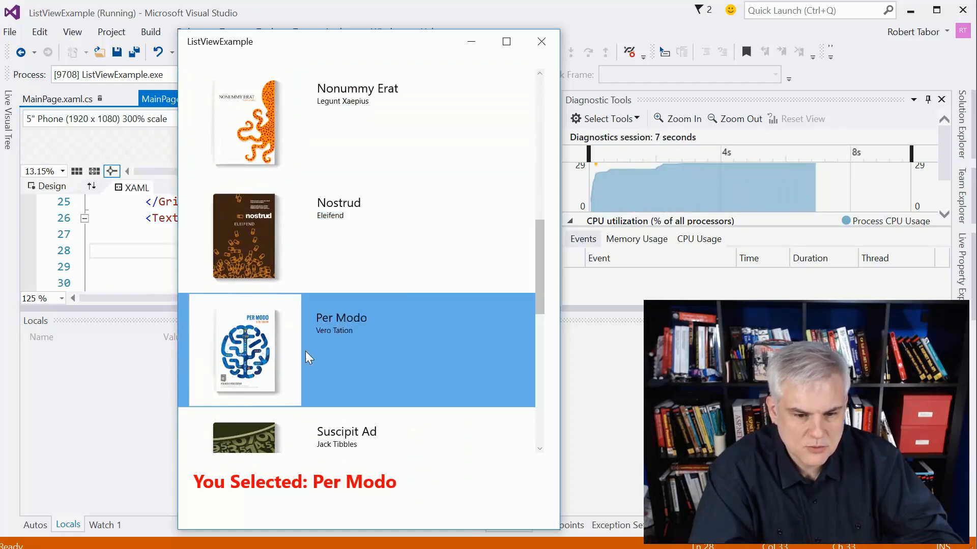